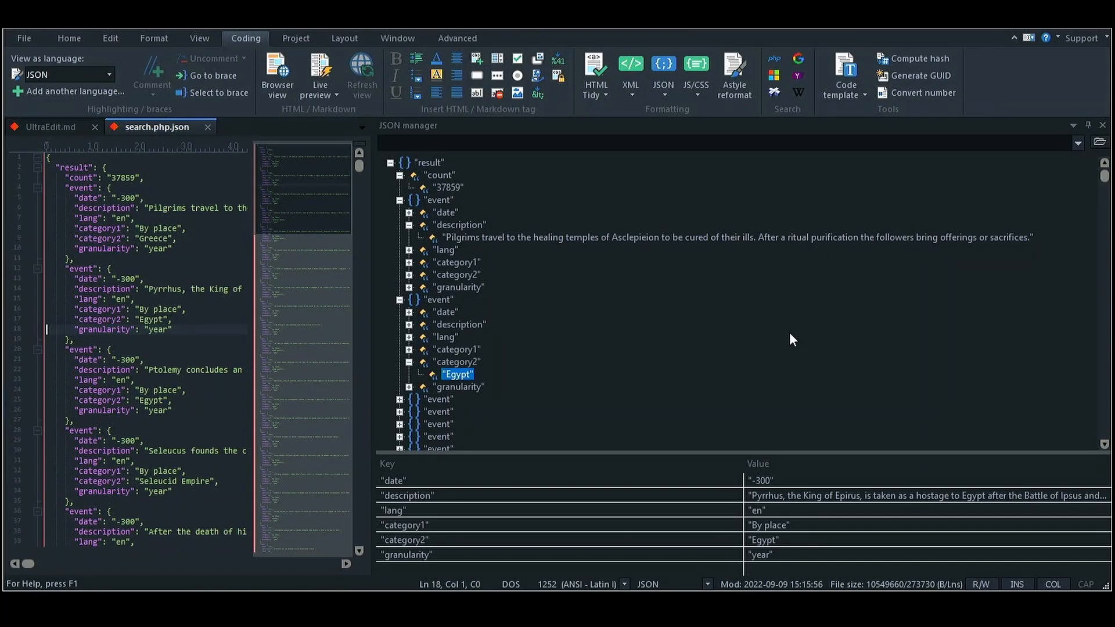
Split search.php.json into a hex view above its text view and inspect a byte
{"action": "left_click", "coordinate": [397, 37]}
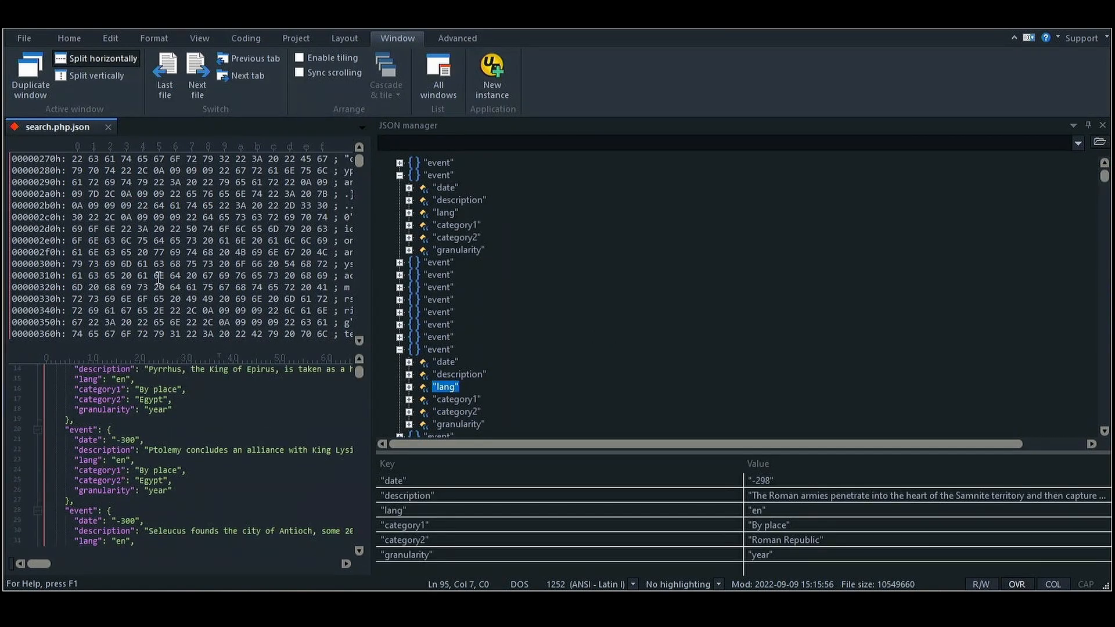
{"action": "left_click", "coordinate": [223, 287]}
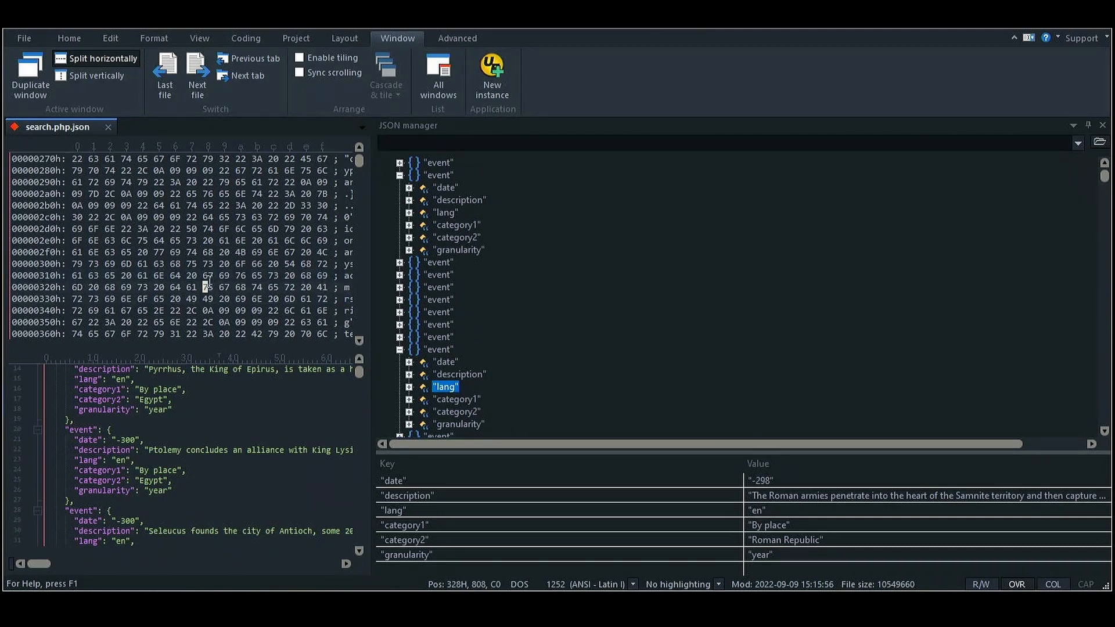
{"action": "mouse_move", "coordinate": [372, 299]}
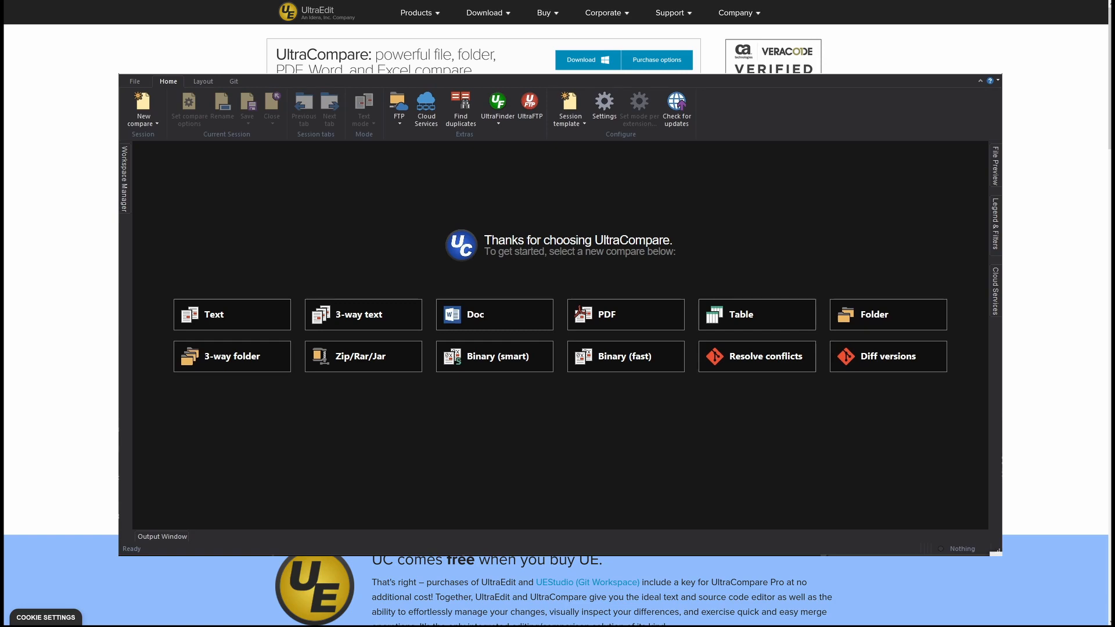
Start a text comparison of the two default.html files
{"action": "left_click", "coordinate": [888, 314]}
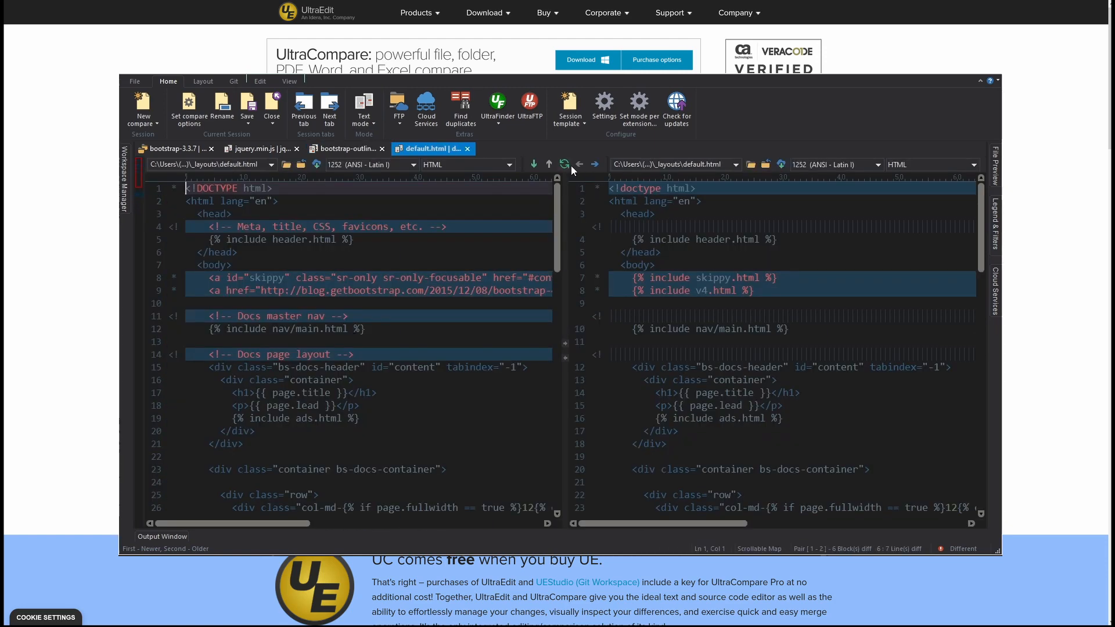
{"action": "left_click", "coordinate": [533, 165]}
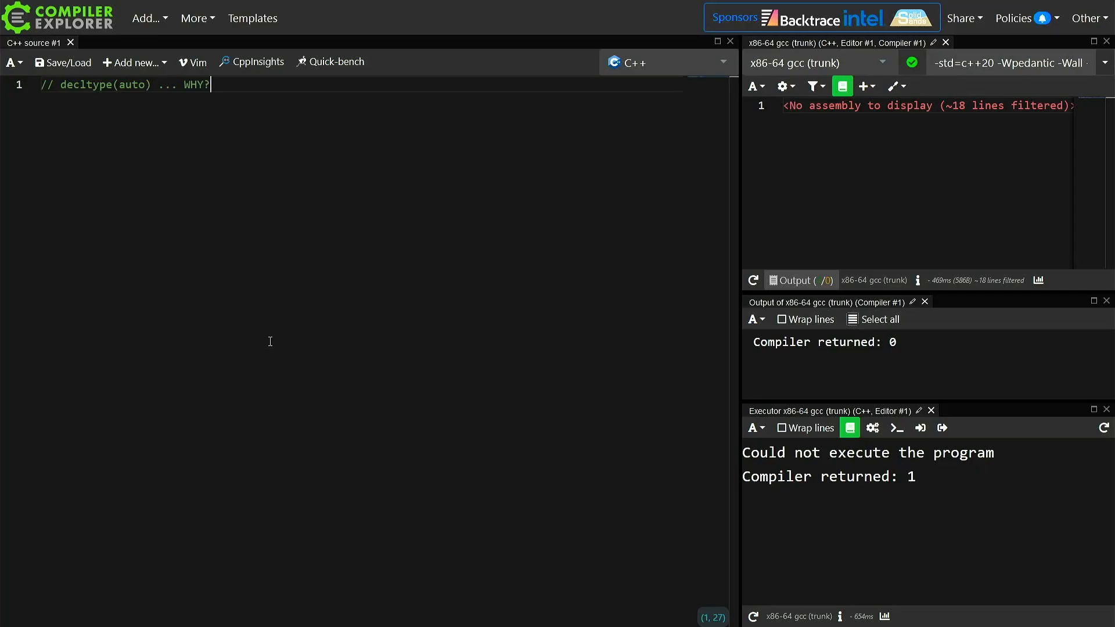
Add the comment '// Deduces the exact type of an expression' and declare const int &get_value();
{"action": "key", "text": "Enter"}
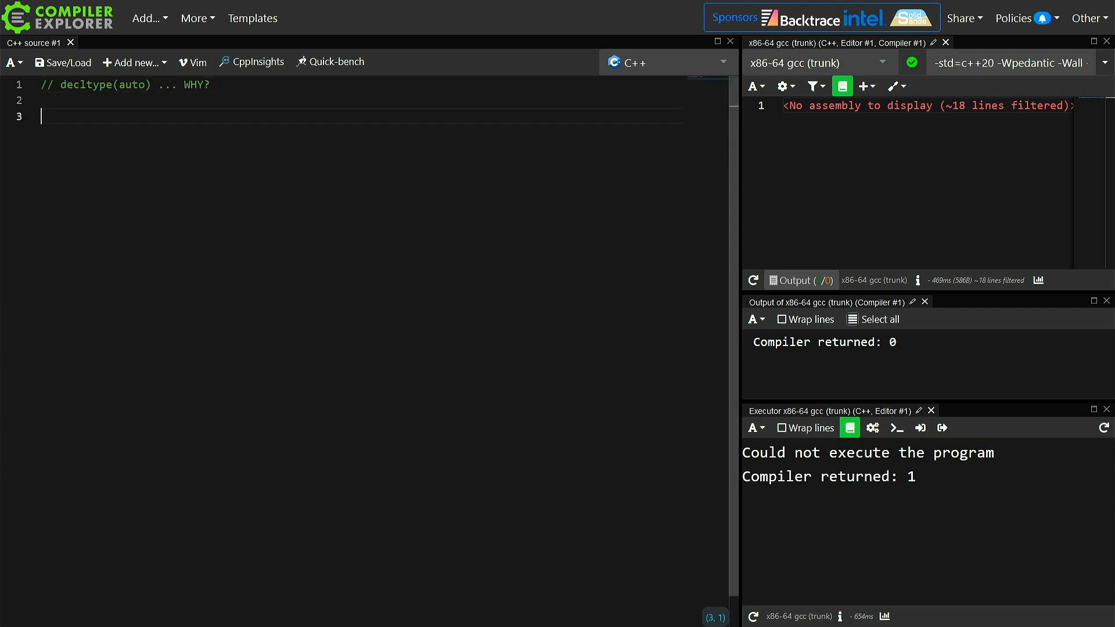
{"action": "type", "text": "//"}
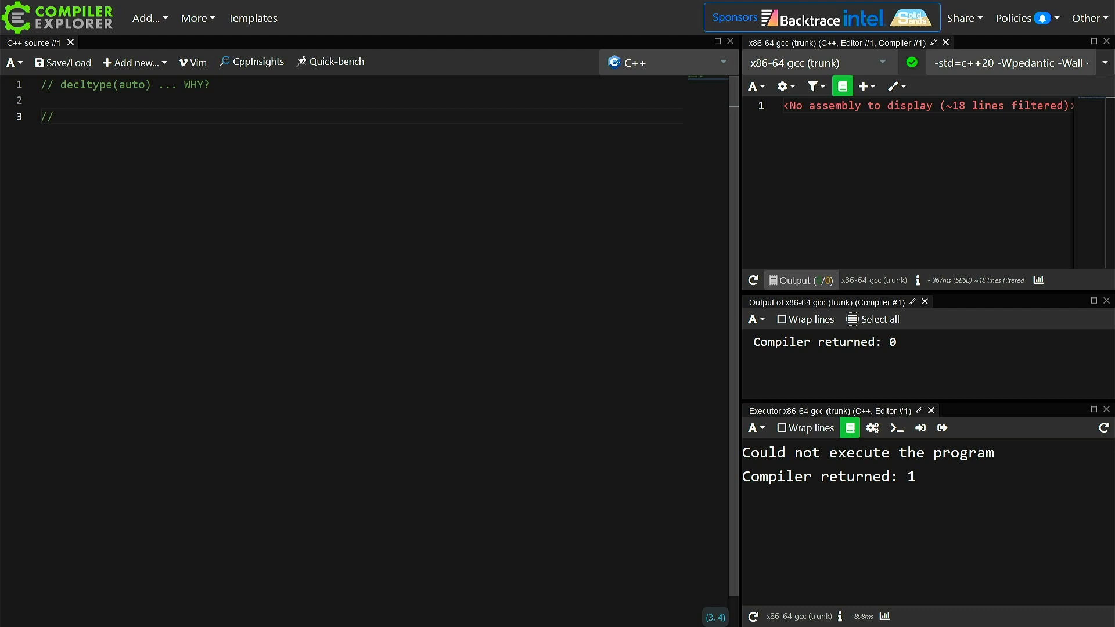
{"action": "type", "text": "Deduces the exact type of a"}
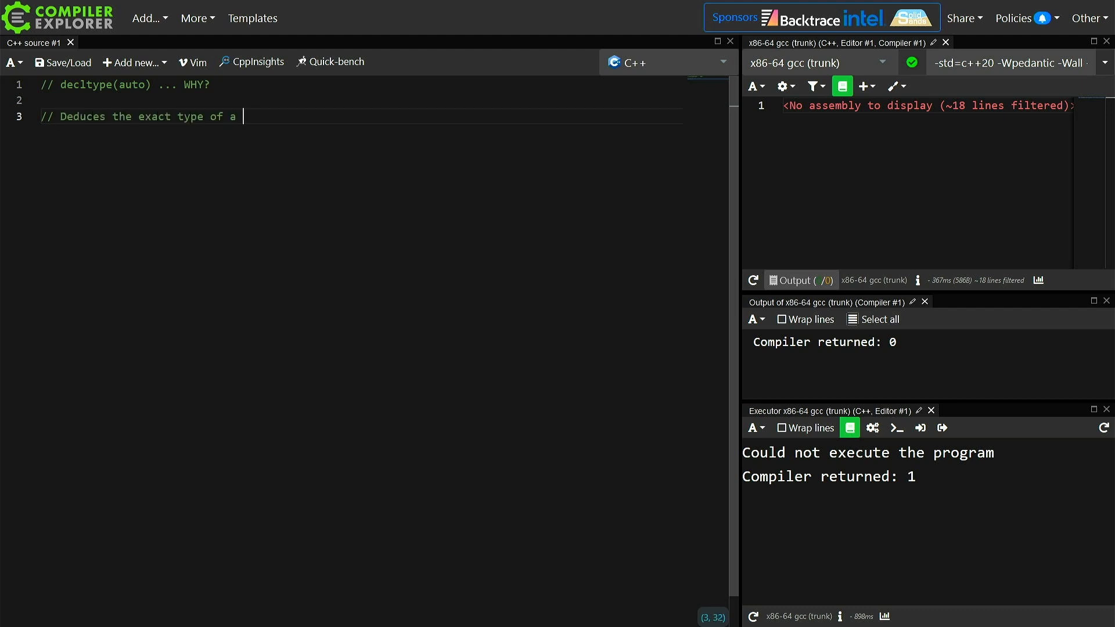
{"action": "type", "text": "n expression"}
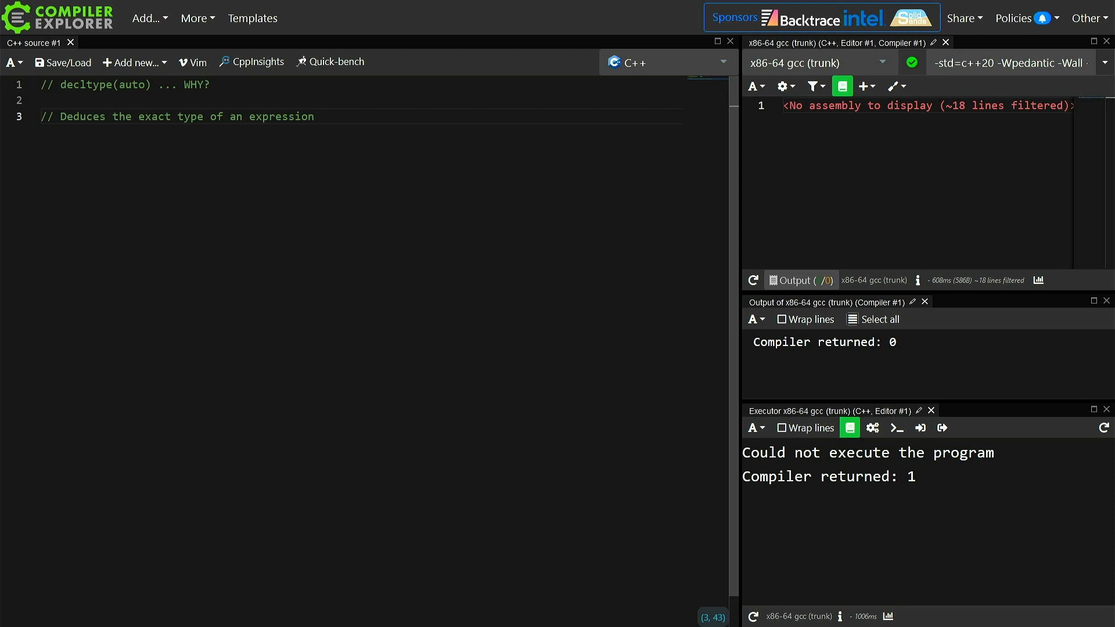
{"action": "key", "text": "Enter"}
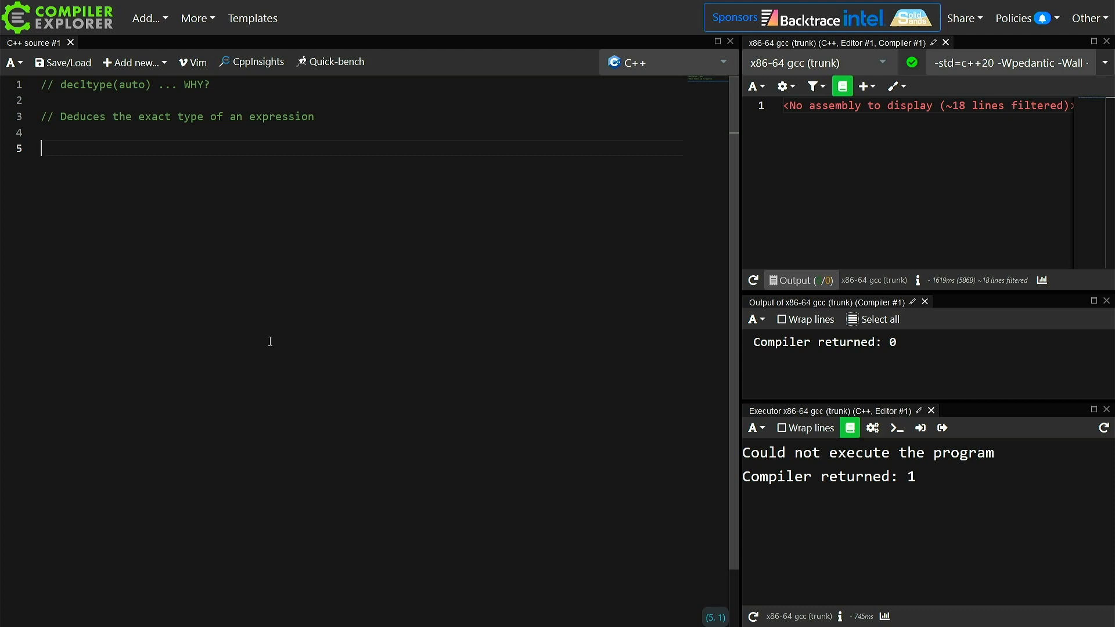
{"action": "type", "text": "const int &get_value();"}
{"action": "type", "text": "// what is the type of i?"}
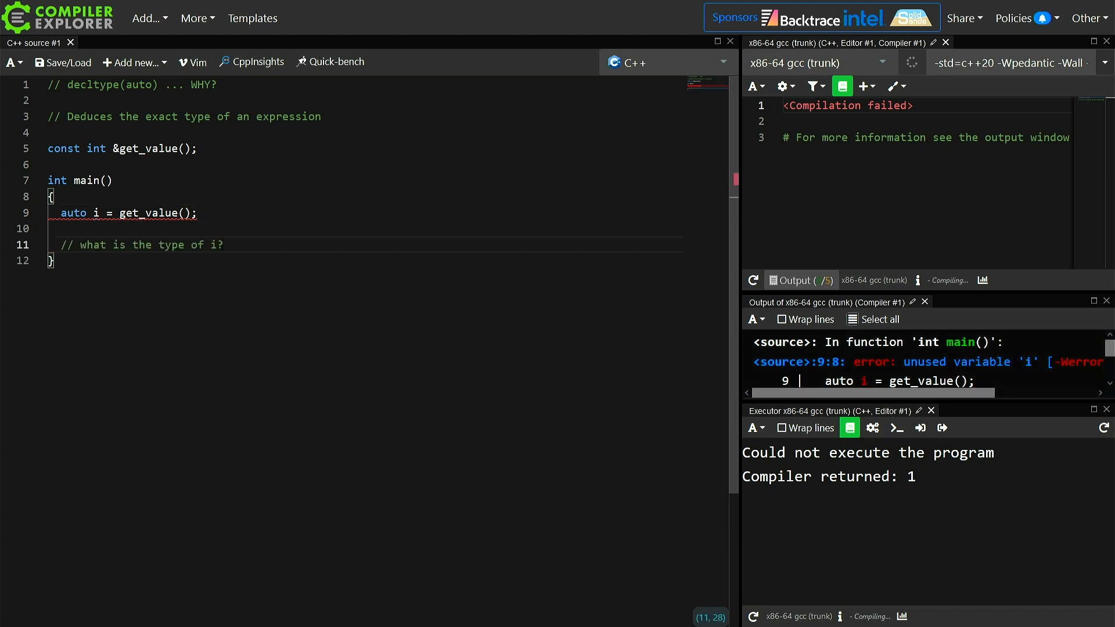
Write static_assert(std::is_same_v<decltype(i), int>); in main
{"action": "key", "text": "Enter"}
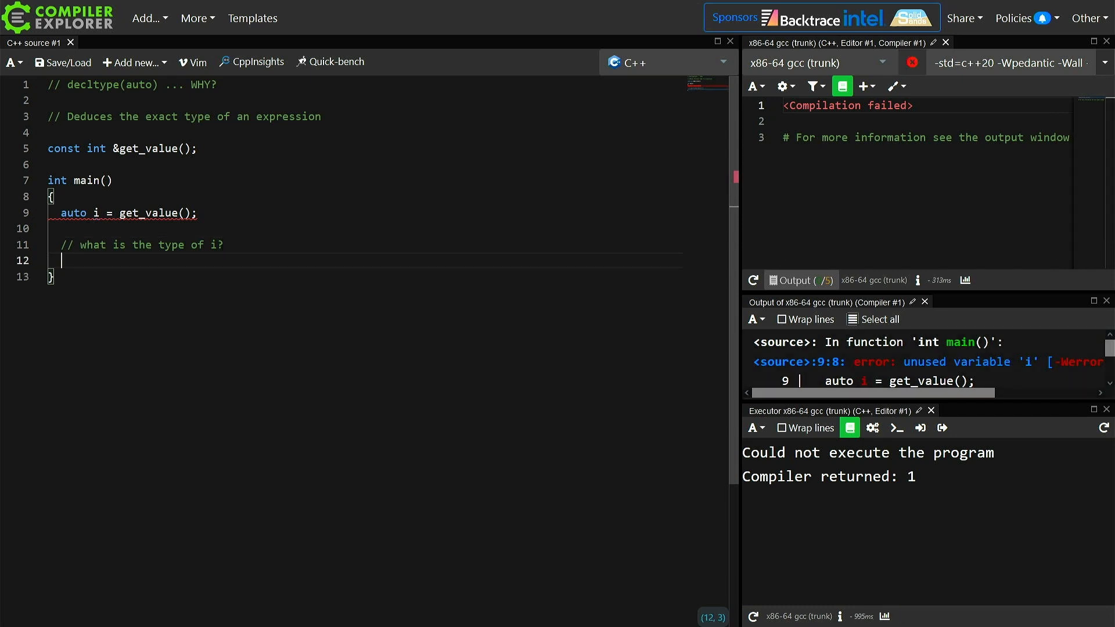
{"action": "type", "text": "static"}
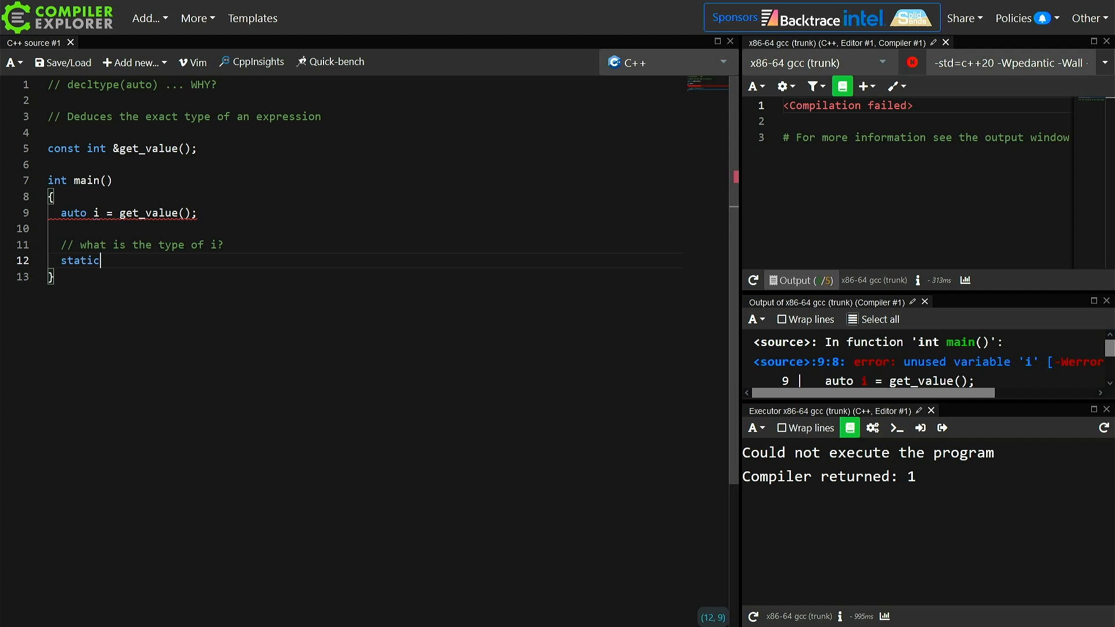
{"action": "type", "text": "_a"}
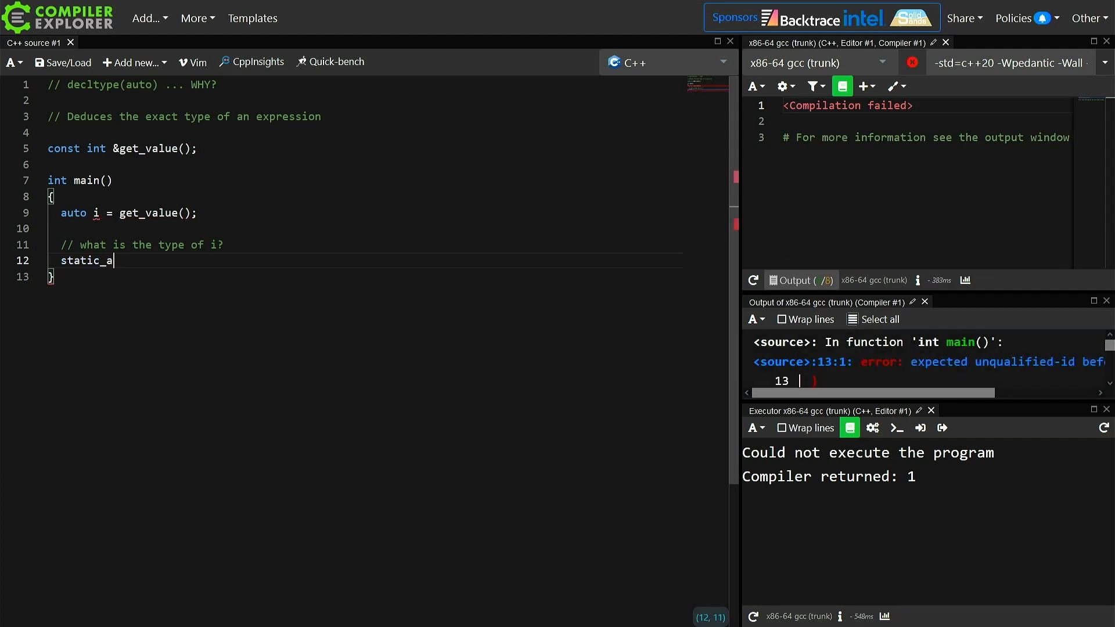
{"action": "type", "text": "ssert(std::is"}
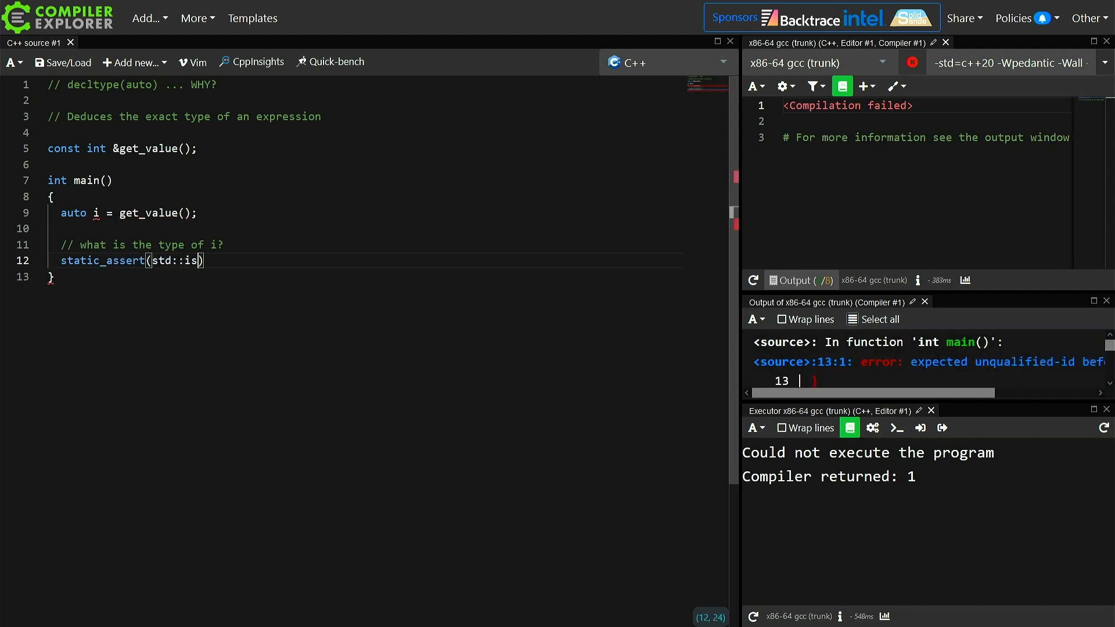
{"action": "type", "text": "_same_v<"}
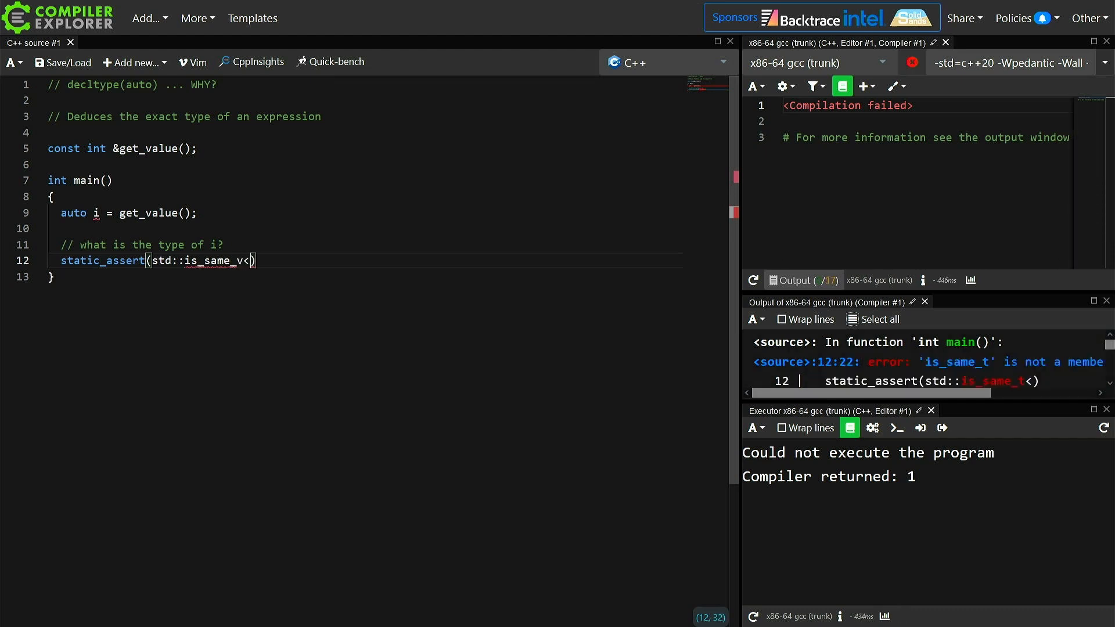
{"action": "type", "text": "decltype"}
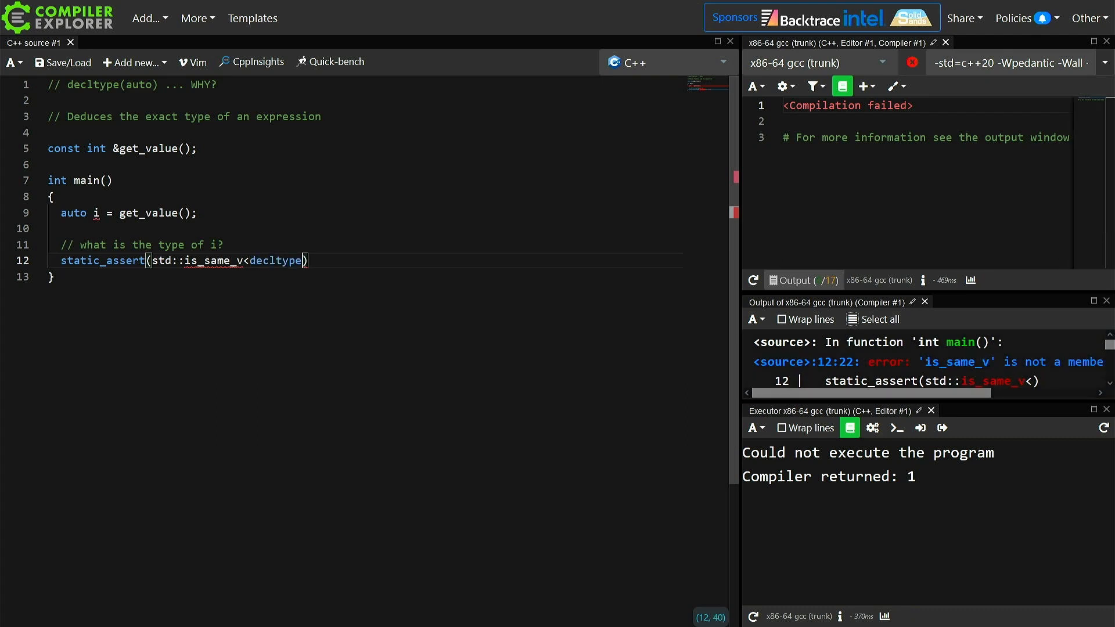
{"action": "type", "text": "(i),"}
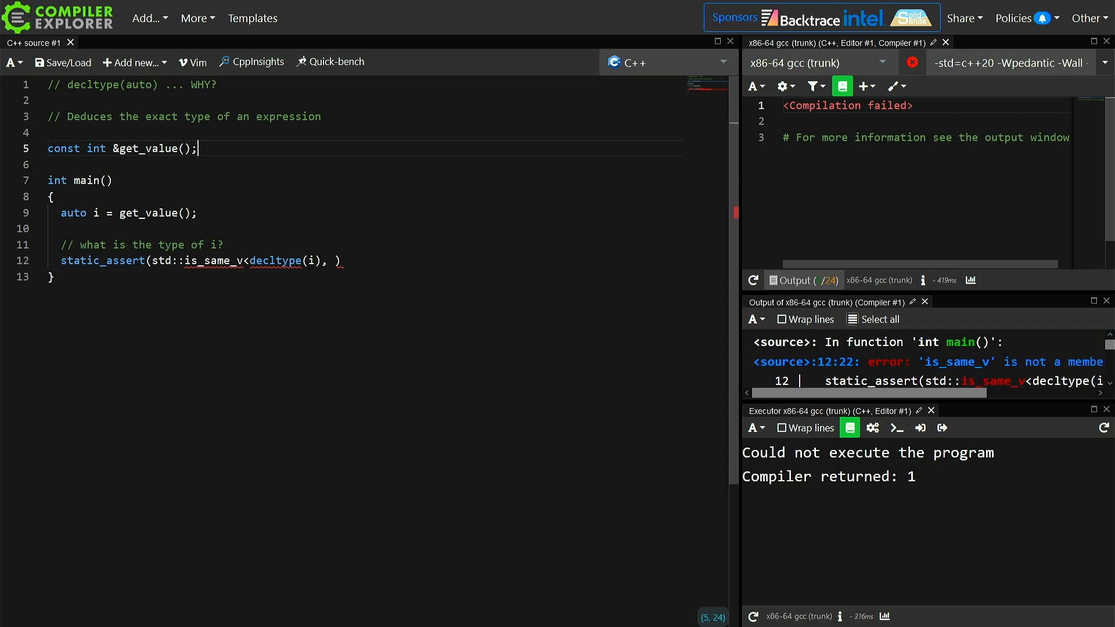
Include <type_traits> and complete the assertion's expected type as int
{"action": "type", "text": "#include <"}
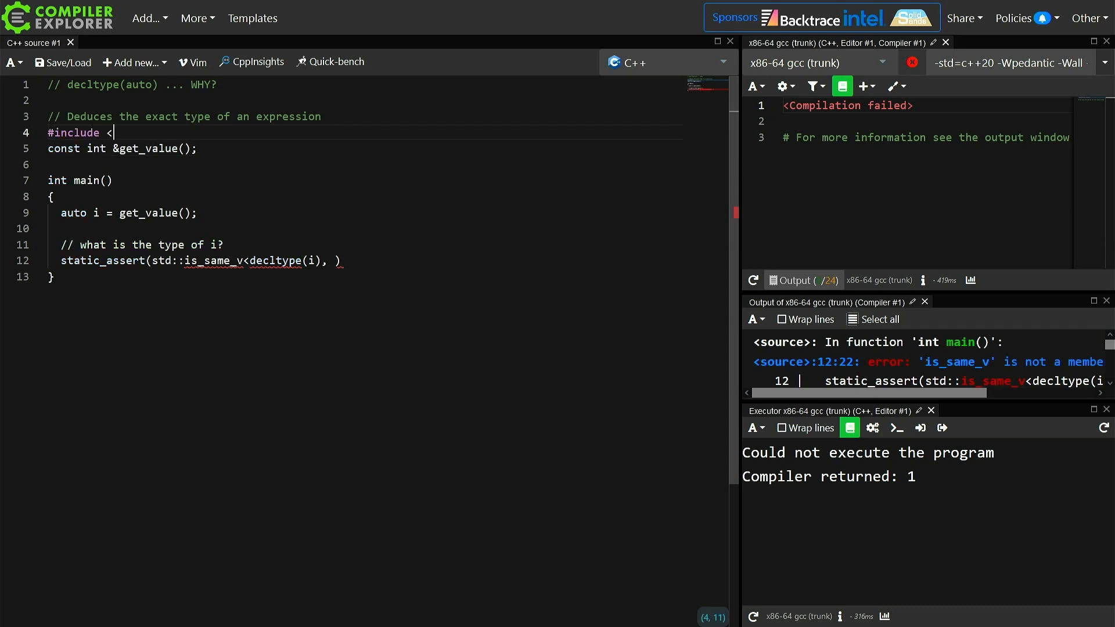
{"action": "type", "text": "type_tr"}
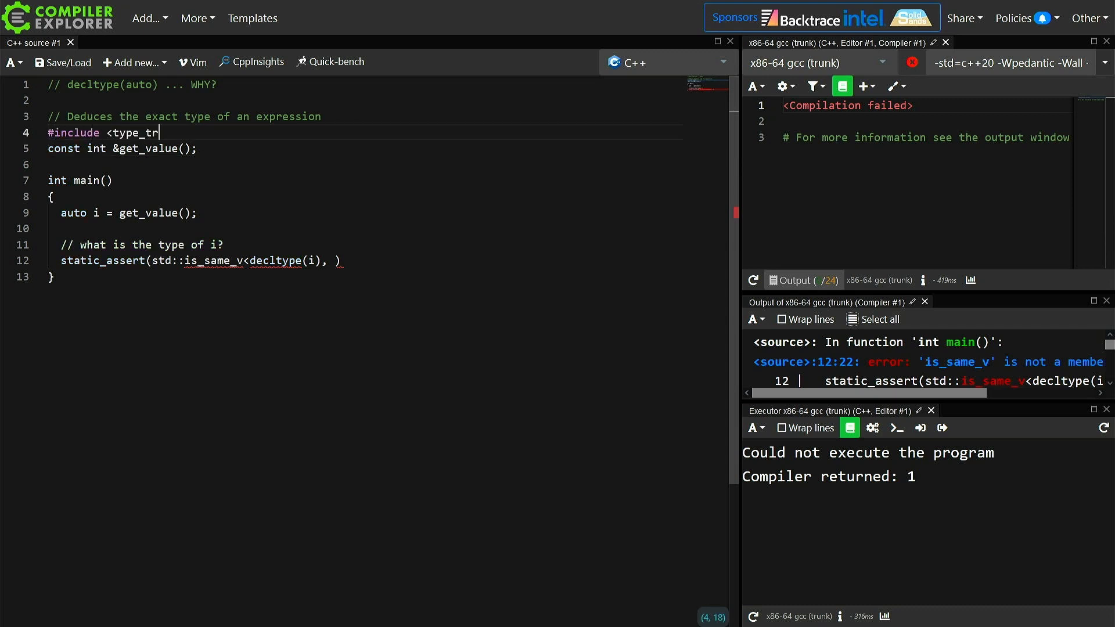
{"action": "type", "text": "aits>"}
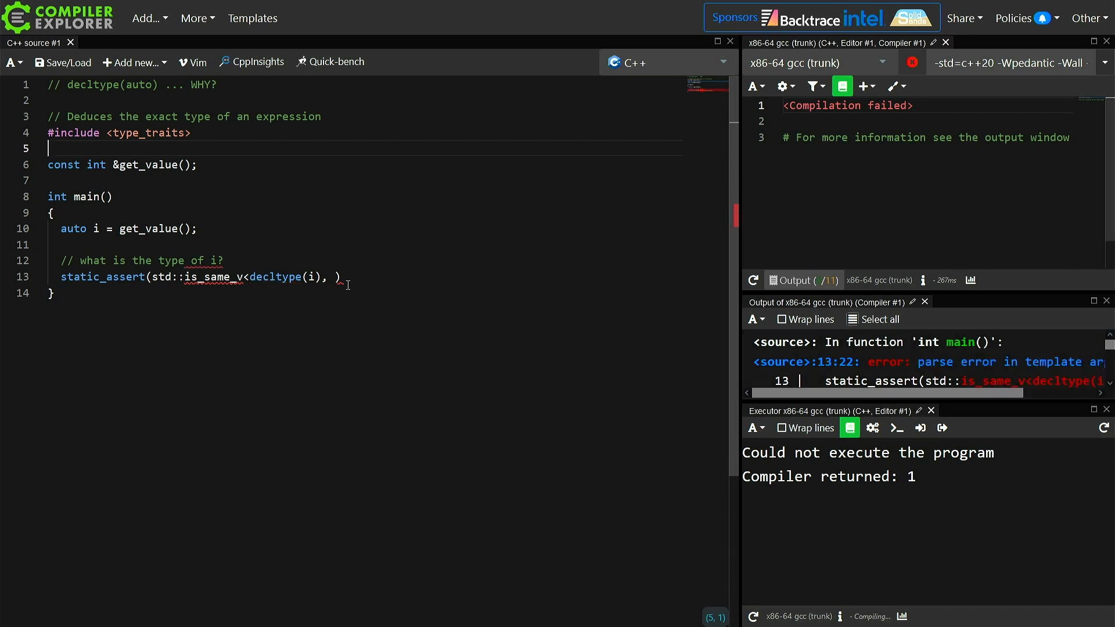
{"action": "type", "text": "int"}
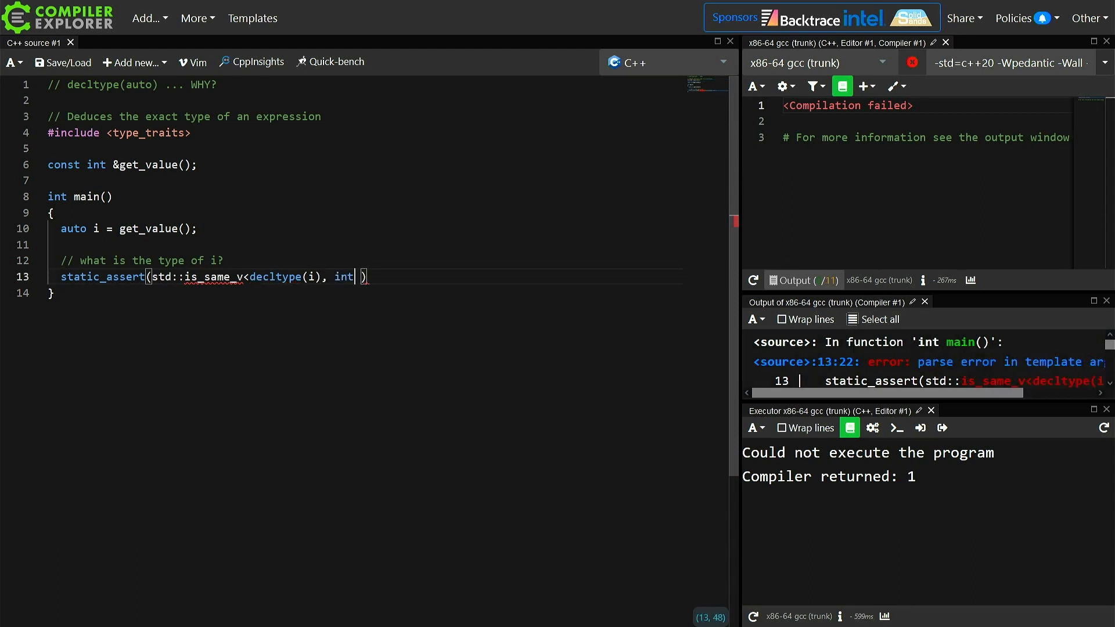
{"action": "type", "text": ">"}
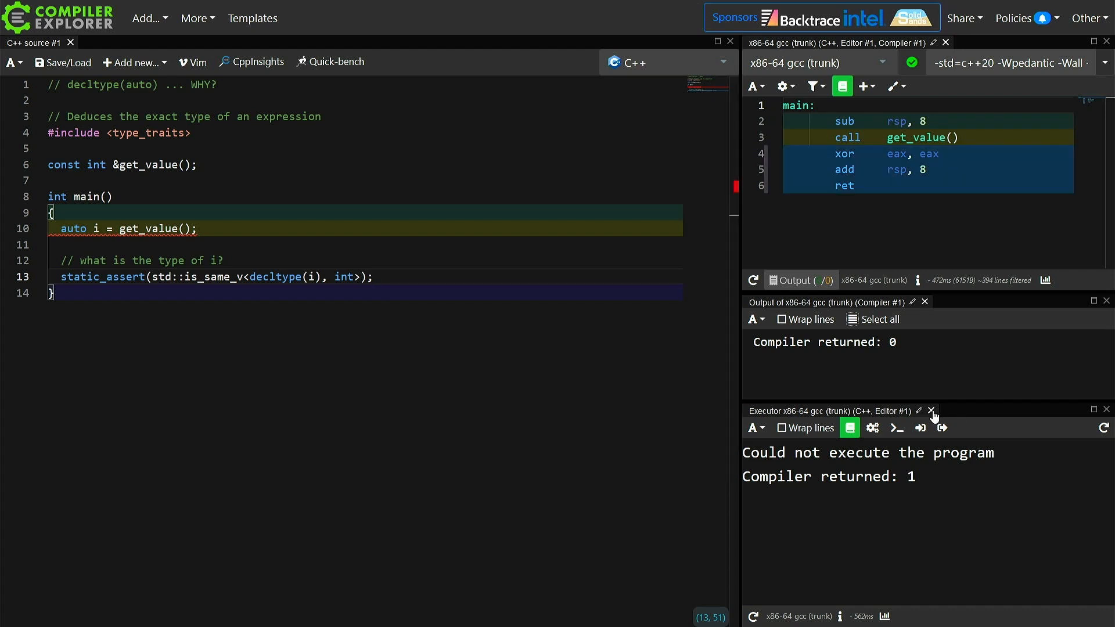
Change the assertion's expected type to const int & and i's declaration to auto &
{"action": "left_click", "coordinate": [931, 412]}
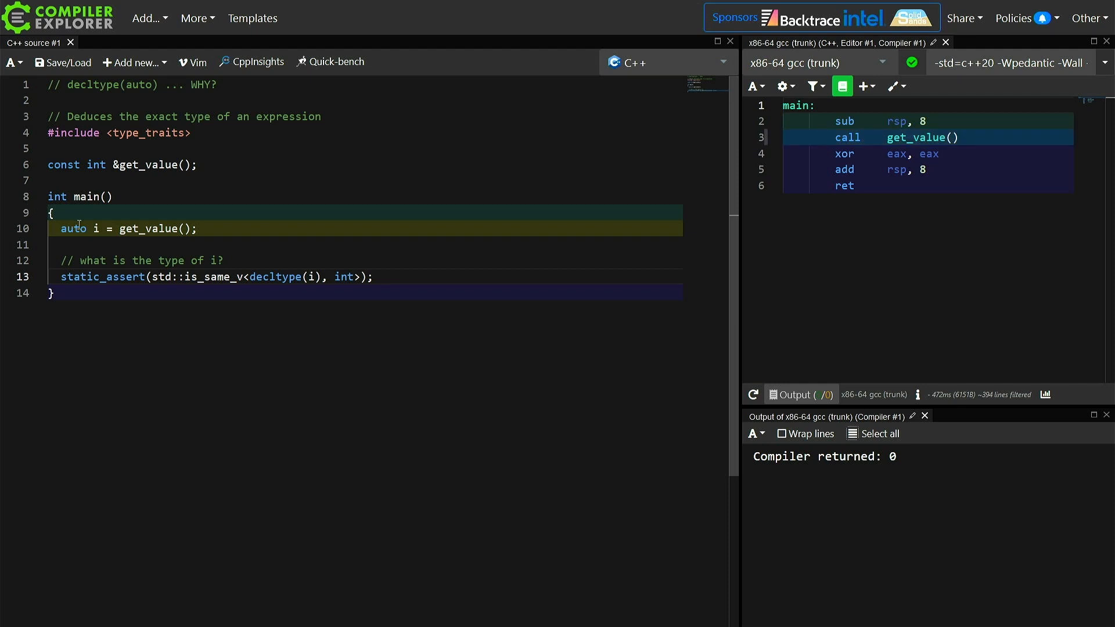
{"action": "double_click", "coordinate": [73, 229]}
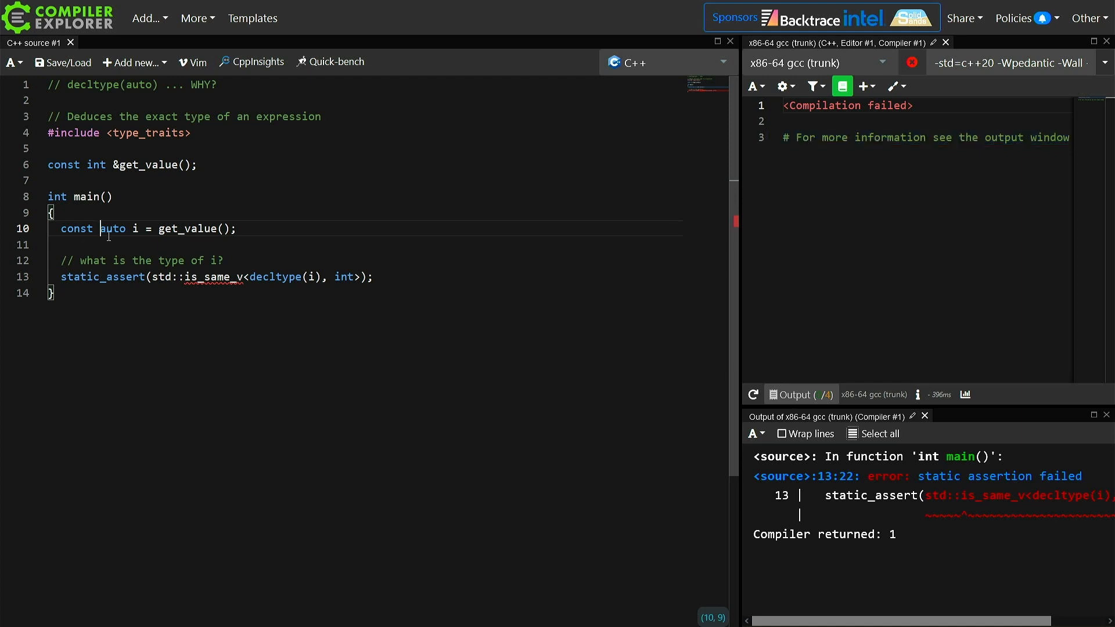
{"action": "type", "text": "const"}
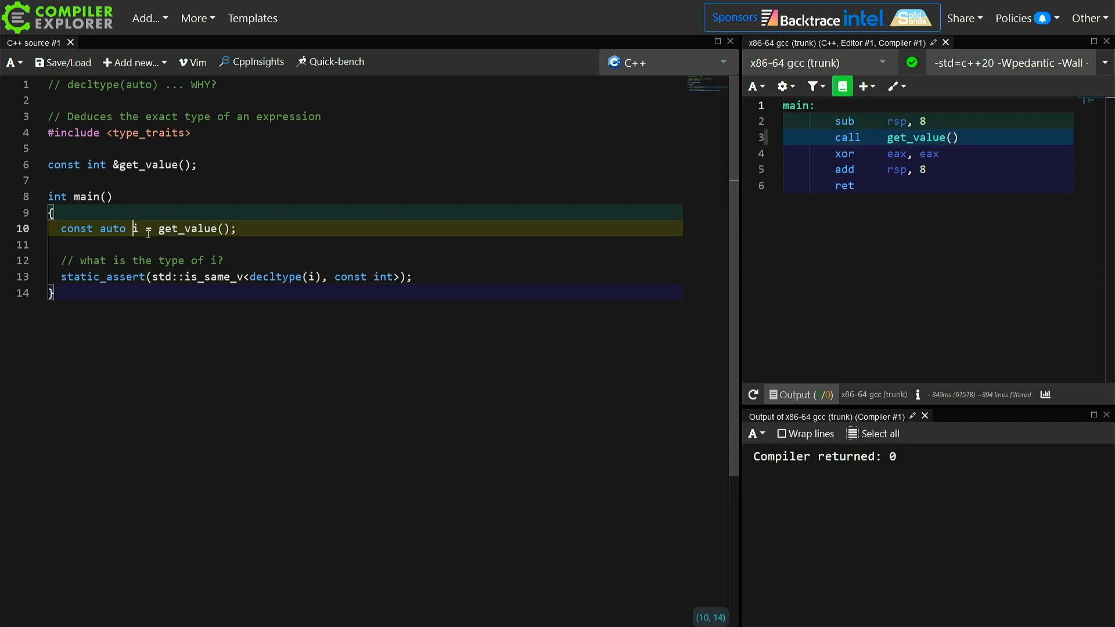
{"action": "type", "text": "&"}
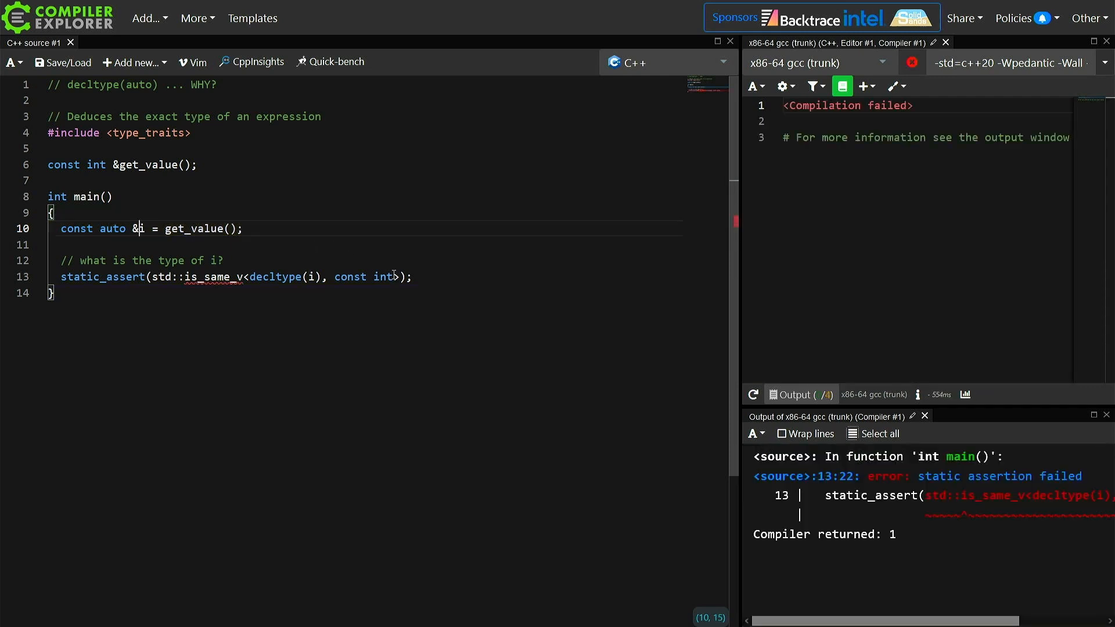
{"action": "type", "text": "&"}
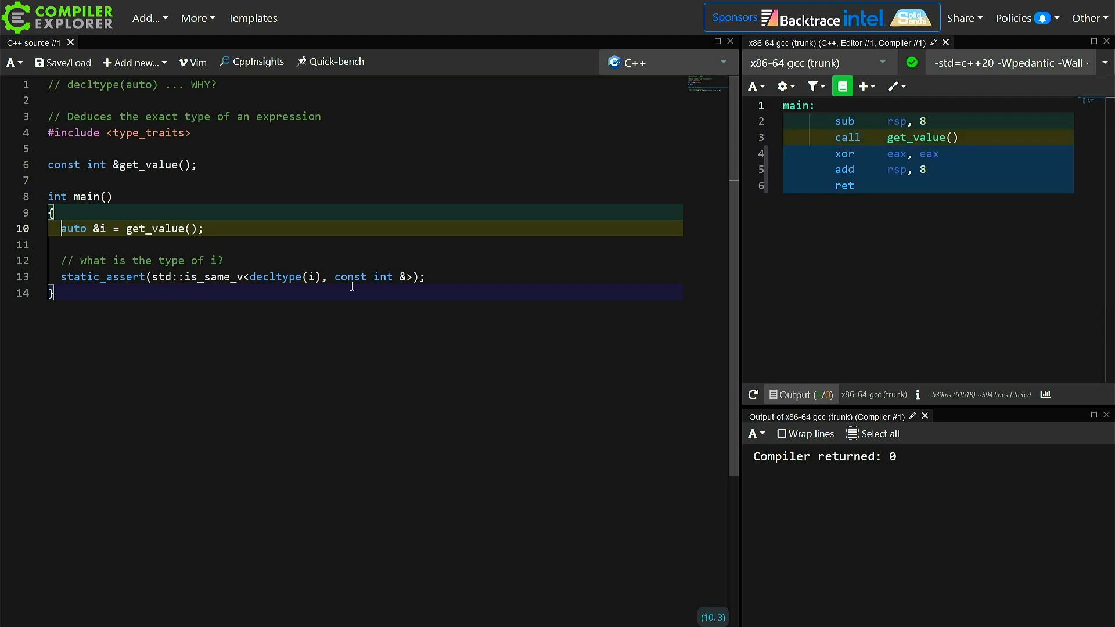
Replace 'auto &' in i's declaration with decltype(auto)
{"action": "left_click_drag", "start_coordinate": [331, 276], "coordinate": [408, 276]}
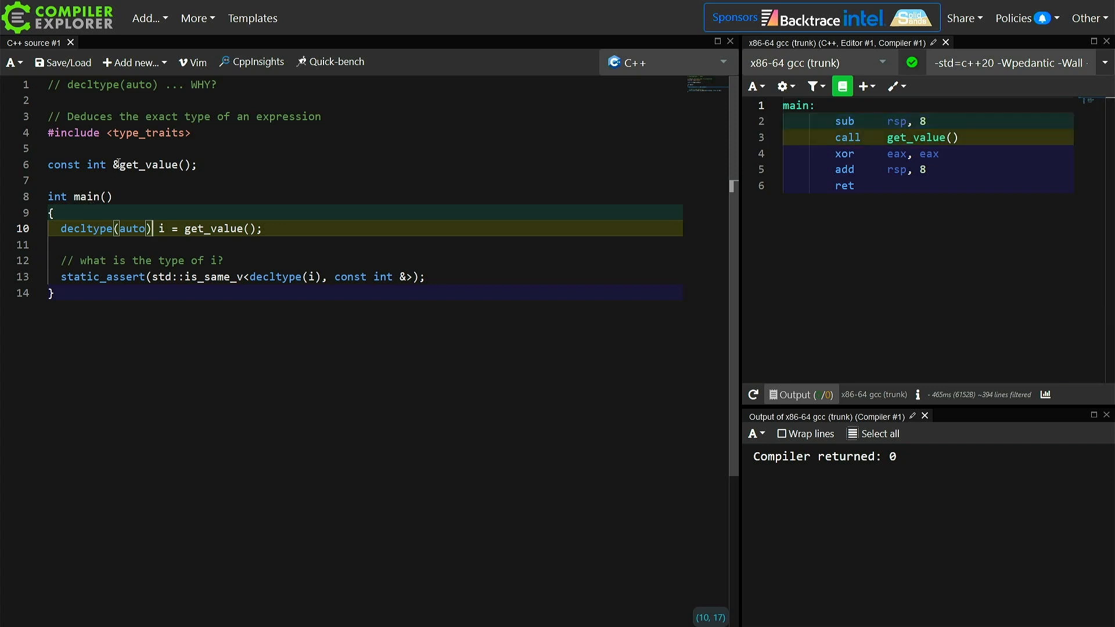
{"action": "left_click", "coordinate": [114, 197]}
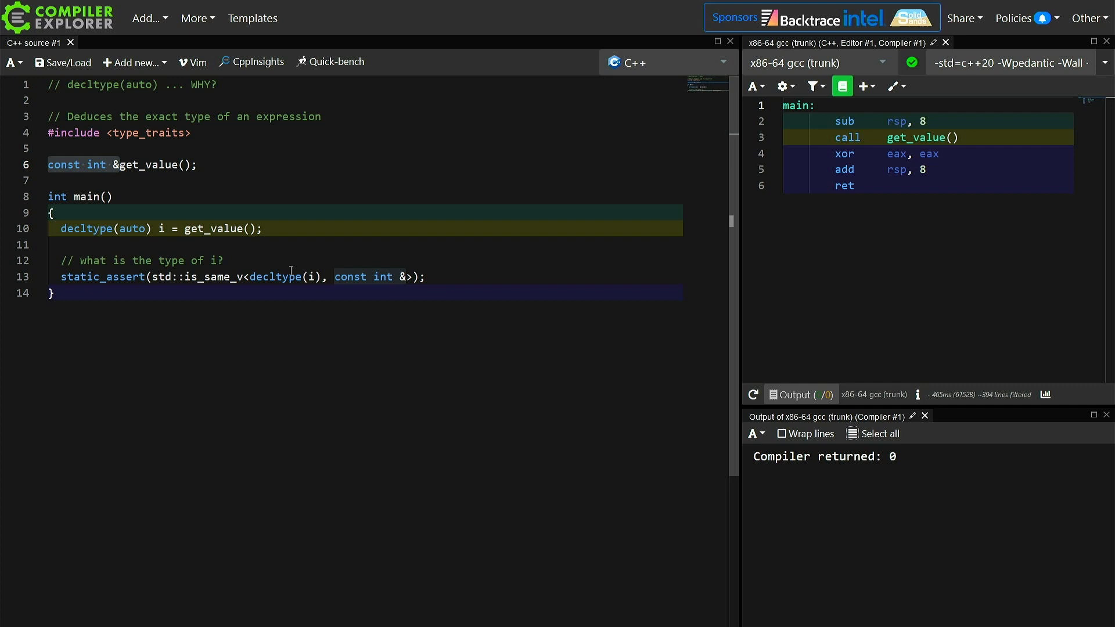
{"action": "left_click", "coordinate": [165, 227]}
{"action": "type", "text": "// It is useful in generic "}
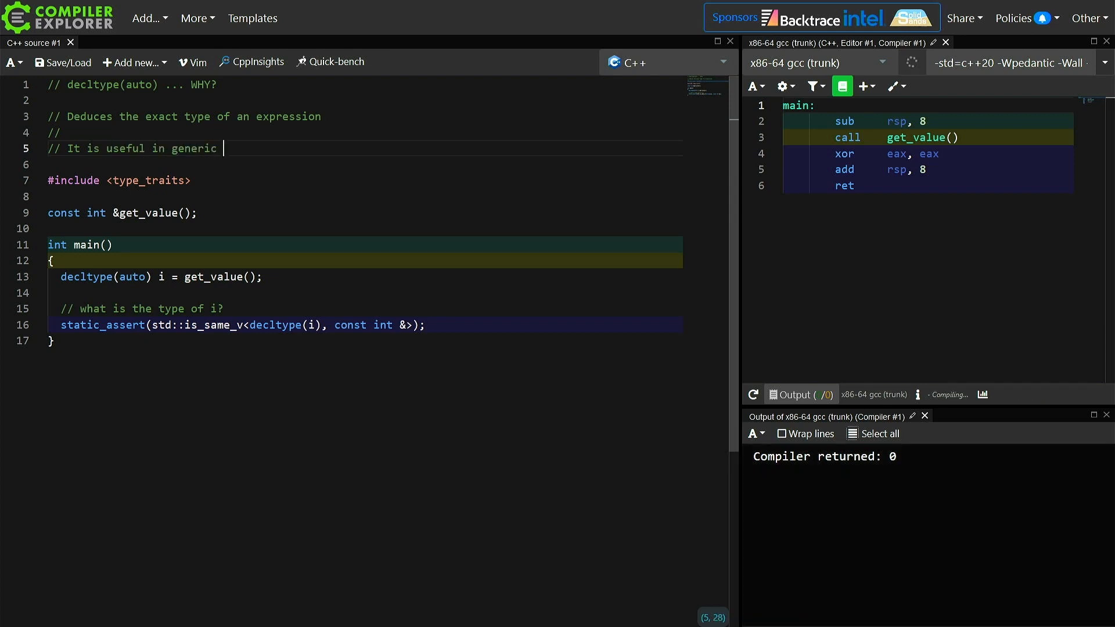
Finish the comment '// It is useful in generic code!'
{"action": "type", "text": "code!"}
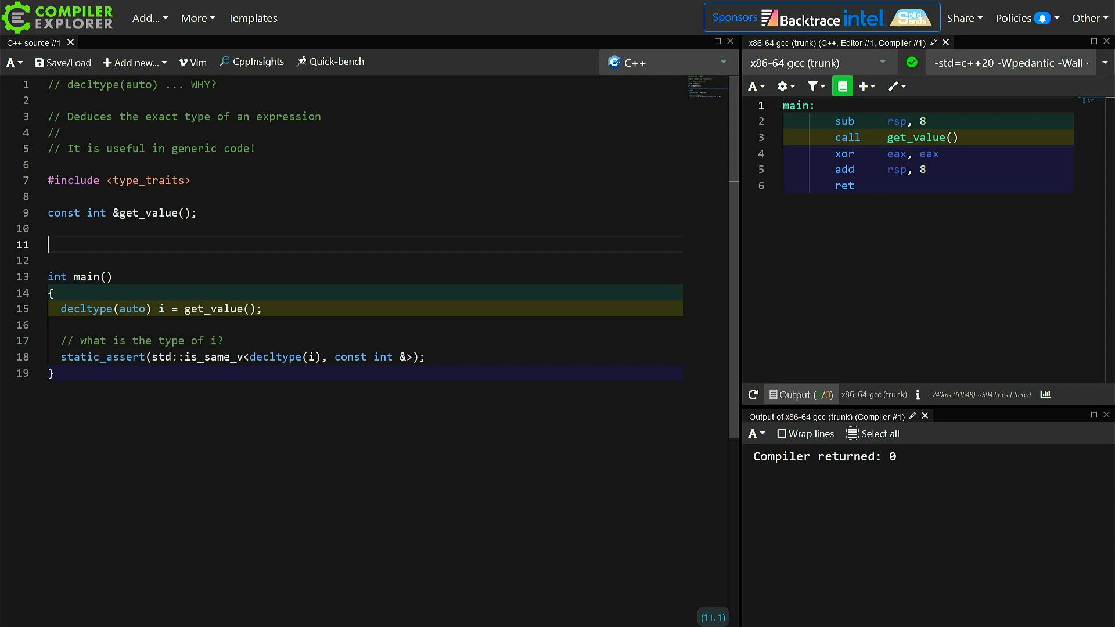
Add auto get_value_wrapped() returning get_value() and initialise i from it
{"action": "type", "text": "auto get_wrapped_valu"}
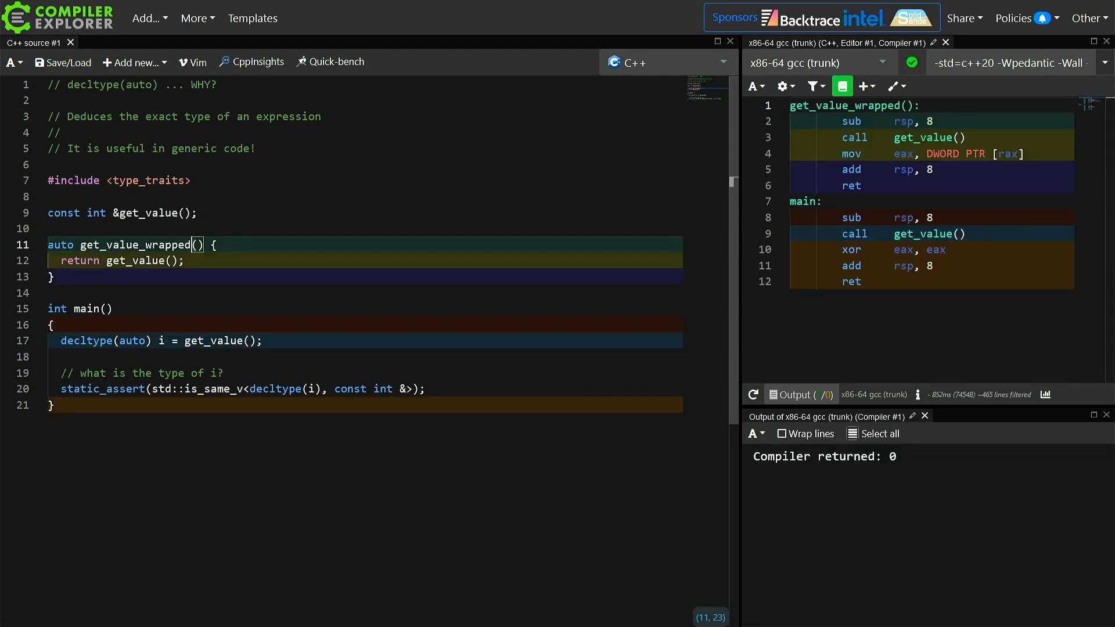
{"action": "mouse_move", "coordinate": [220, 234]}
{"action": "type", "text": "_wrapped"}
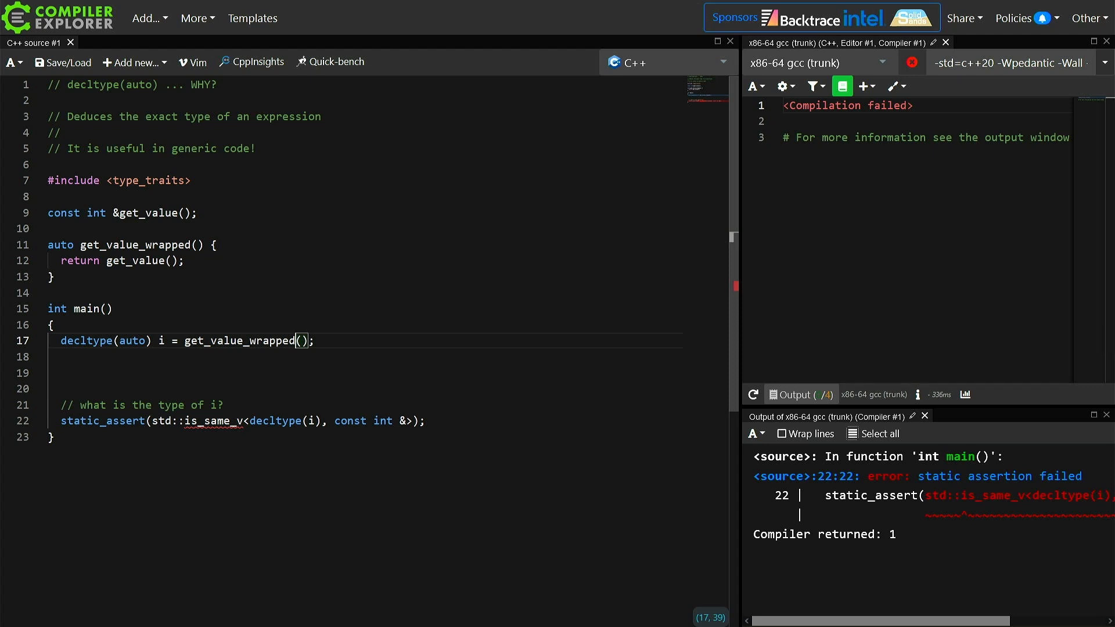
{"action": "double_click", "coordinate": [60, 244]}
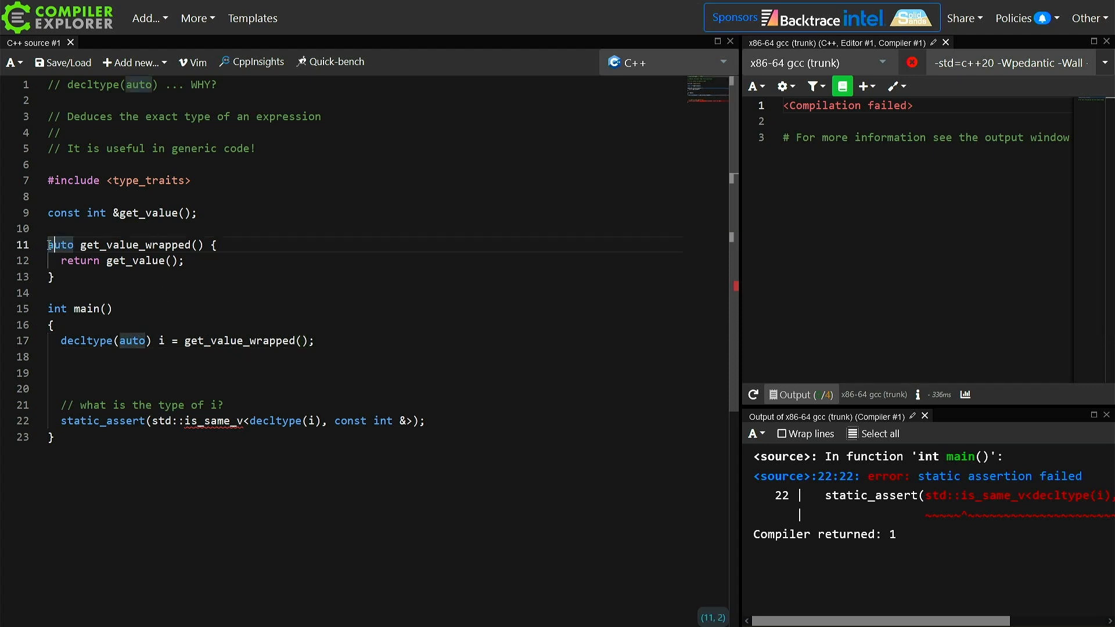
{"action": "double_click", "coordinate": [60, 245]}
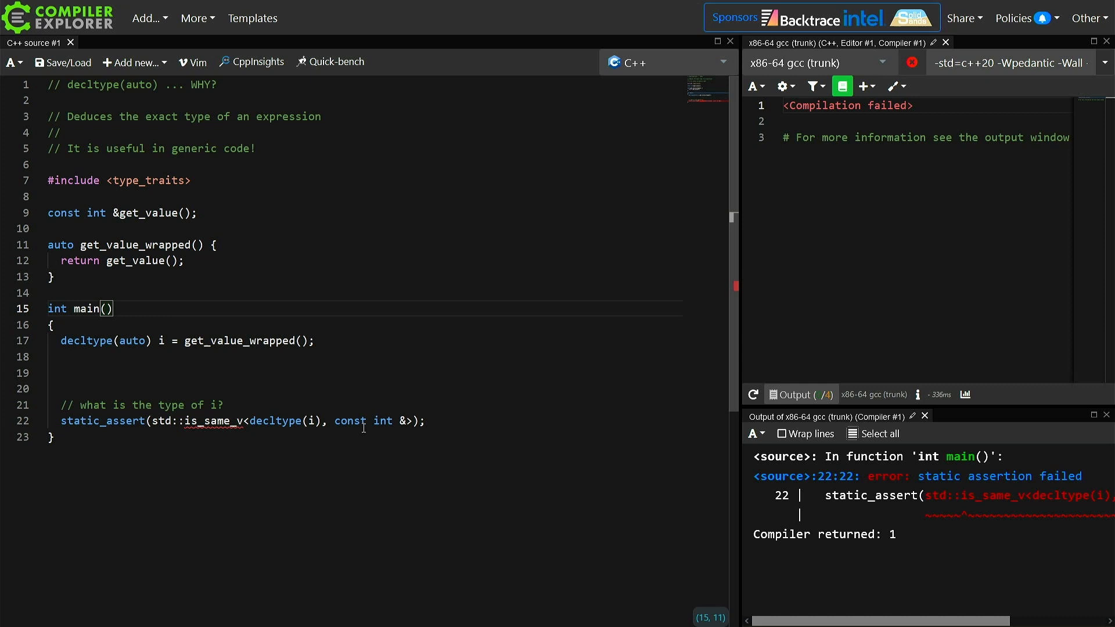
{"action": "double_click", "coordinate": [351, 422]}
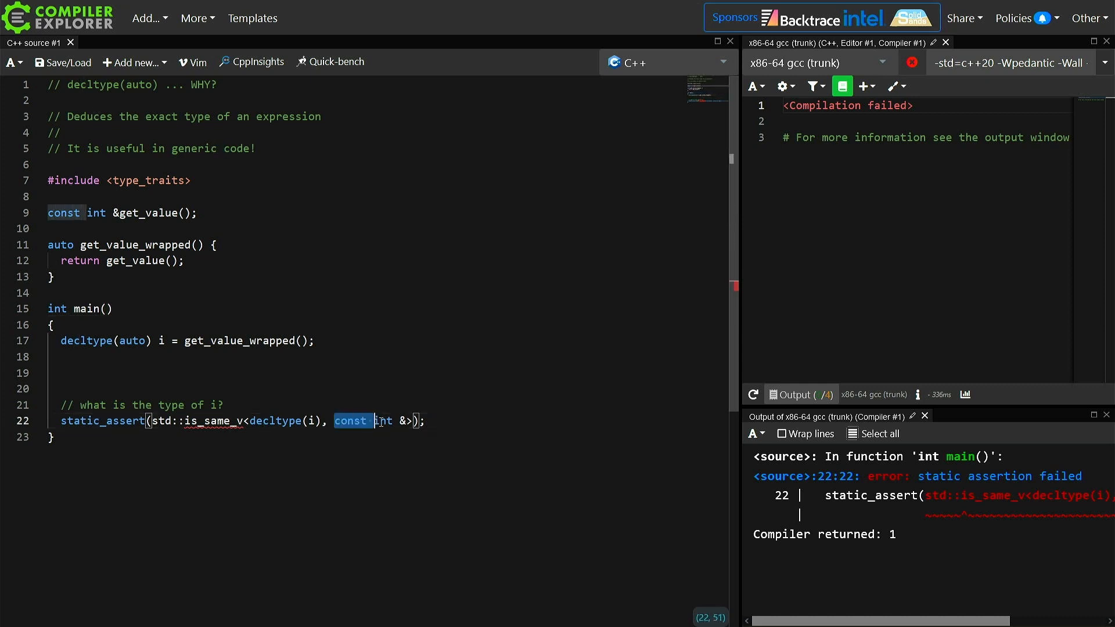
Try int and int& in the assertion, then give get_value_wrapped a trailing '-> decltype(auto)' return type
{"action": "type", "text": "int"}
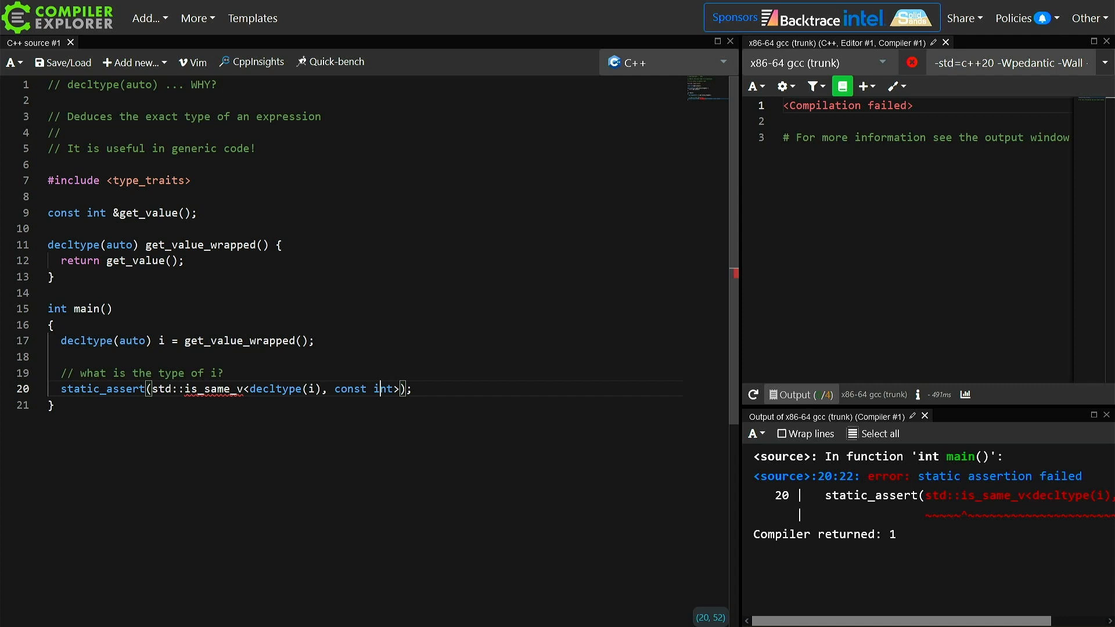
{"action": "type", "text": "&"}
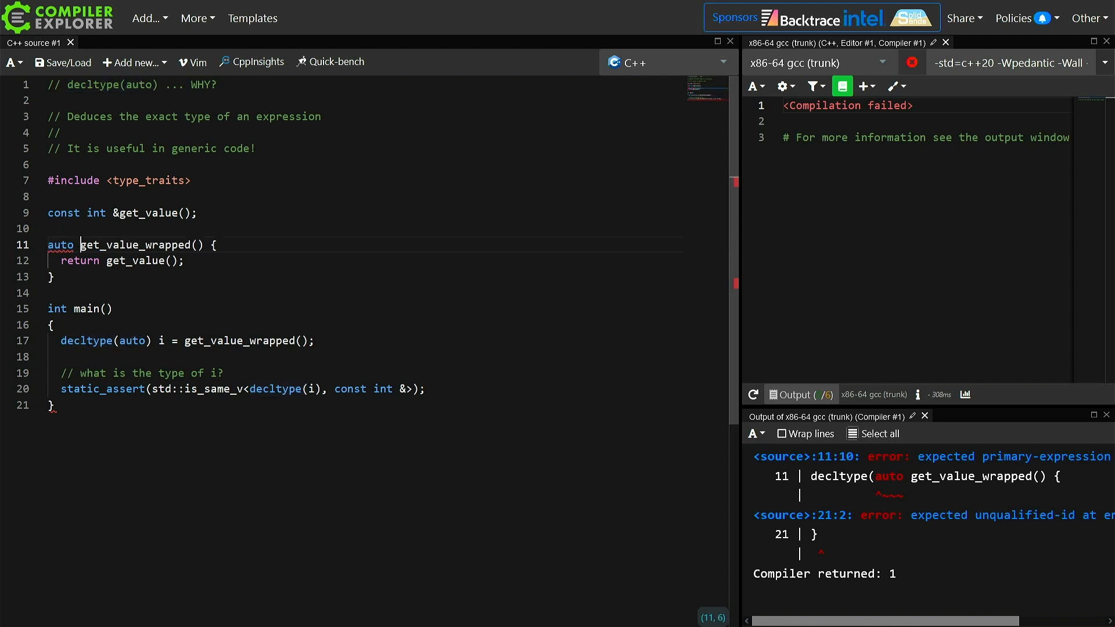
{"action": "type", "text": "->"}
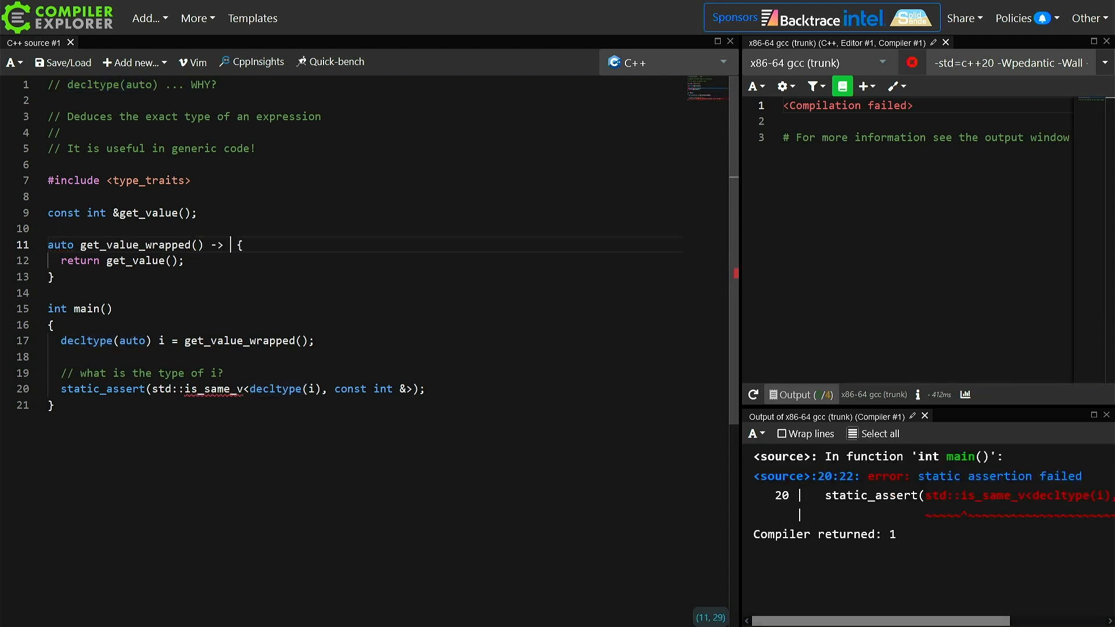
{"action": "type", "text": "decltype(auto)"}
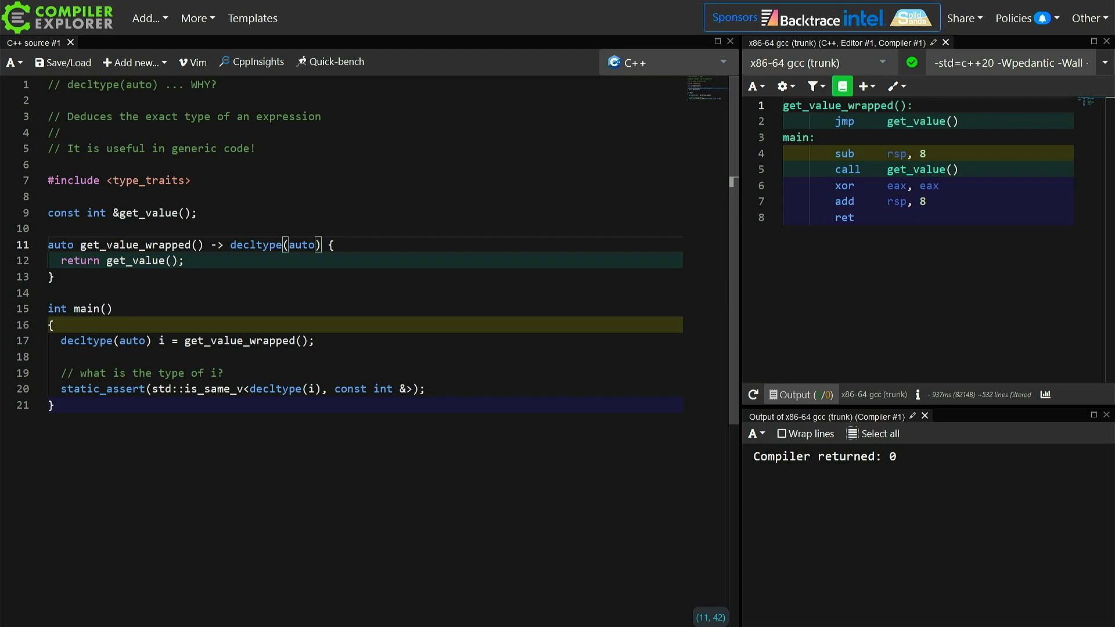
Make get_value_wrapped return 1, then declare int i = 42 and start a decltype return type
{"action": "key", "text": "Backspace"}
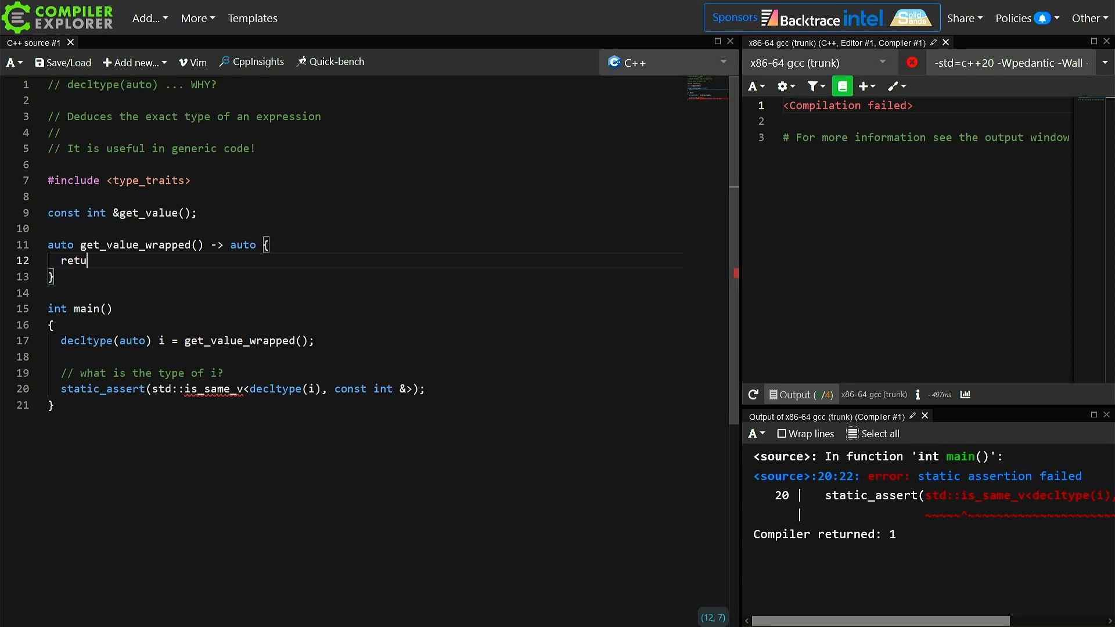
{"action": "type", "text": "rn 1;"}
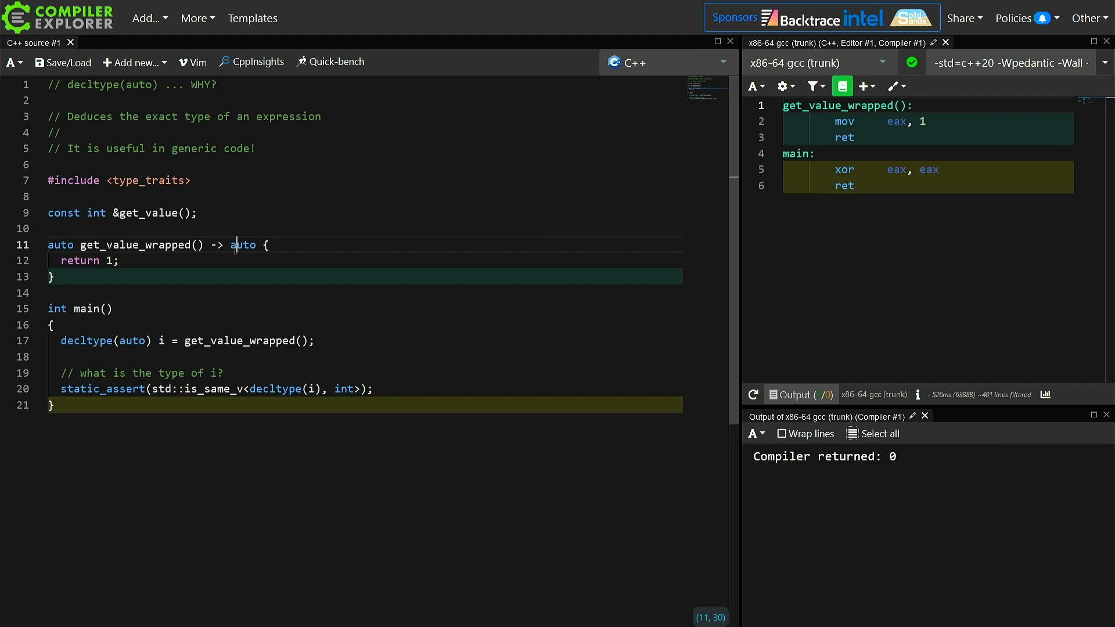
{"action": "type", "text": "declty"}
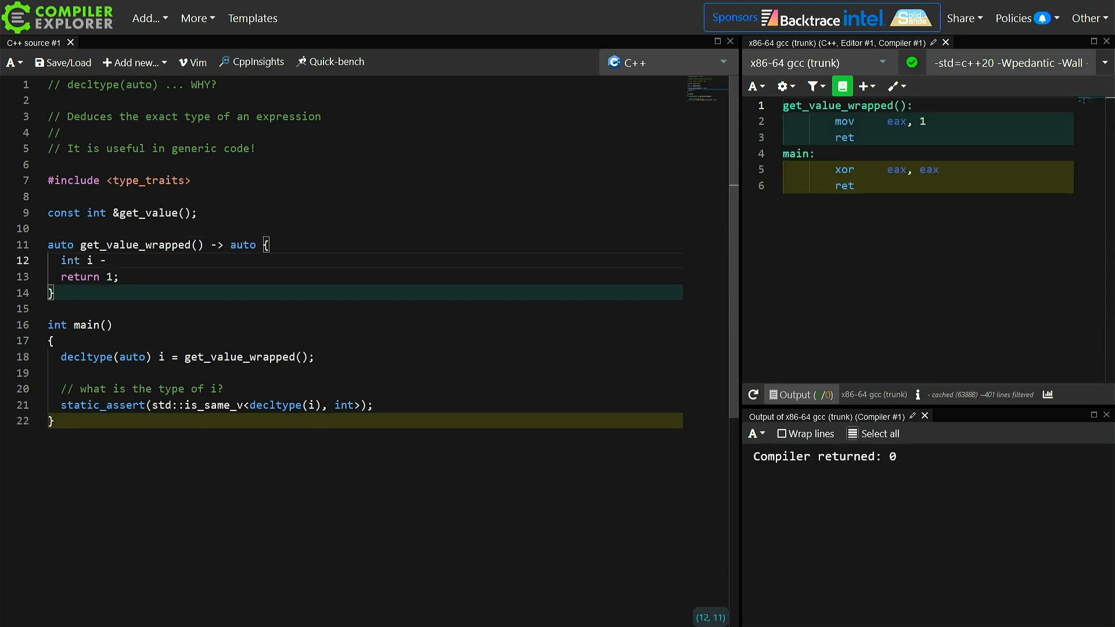
{"action": "type", "text": "= 42;"}
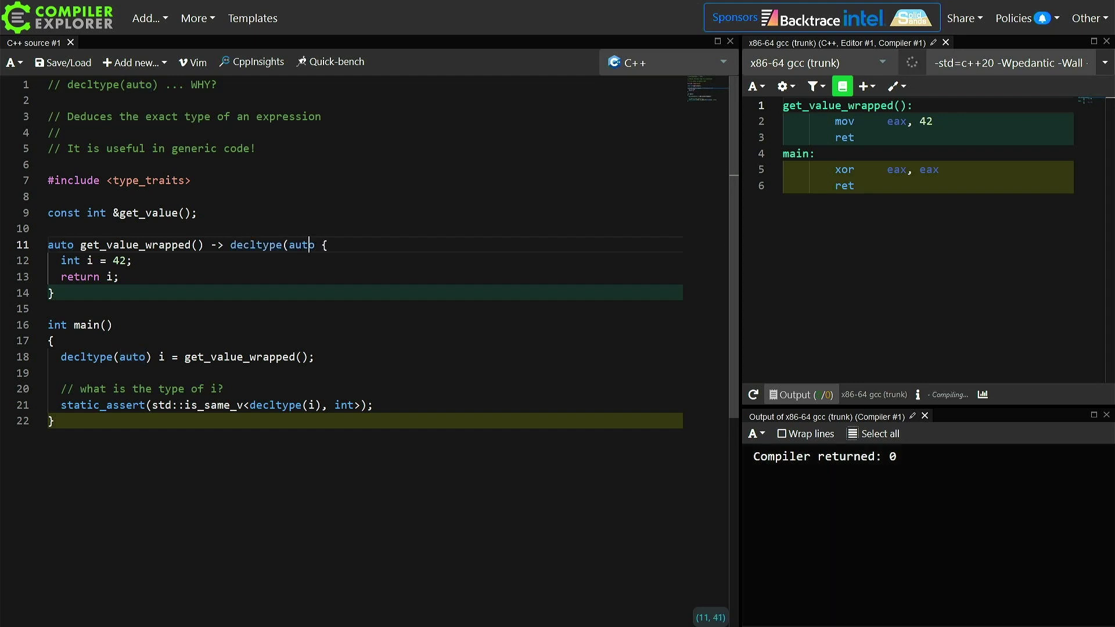
Close decltype(auto), return (i) to trigger the reference-to-local error, and expect int & in the assertion
{"action": "type", "text": ")"}
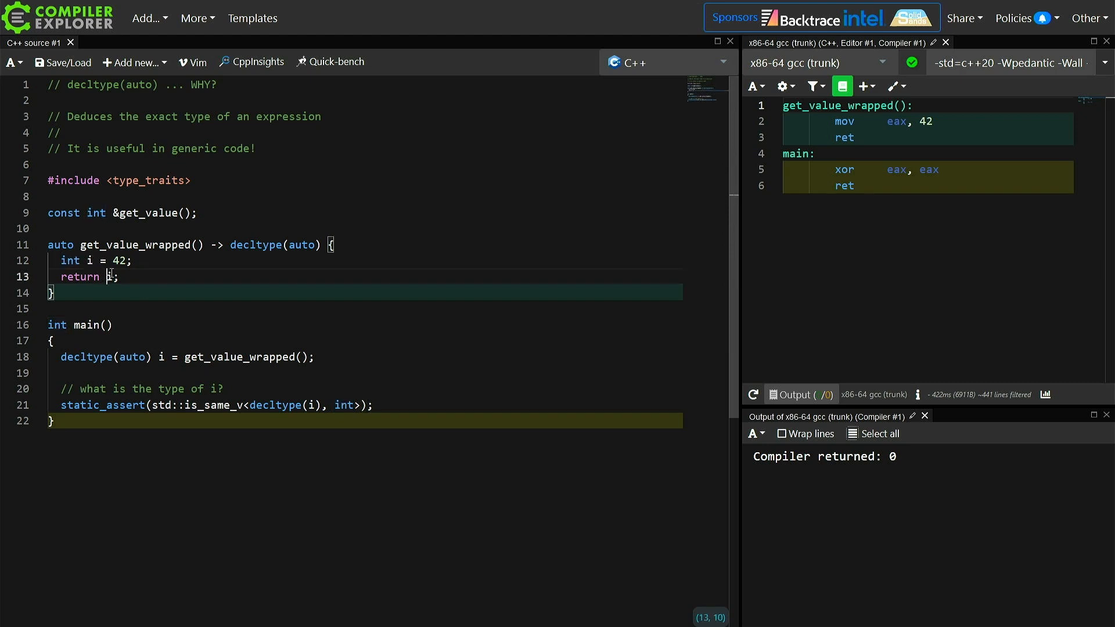
{"action": "mouse_move", "coordinate": [204, 278]}
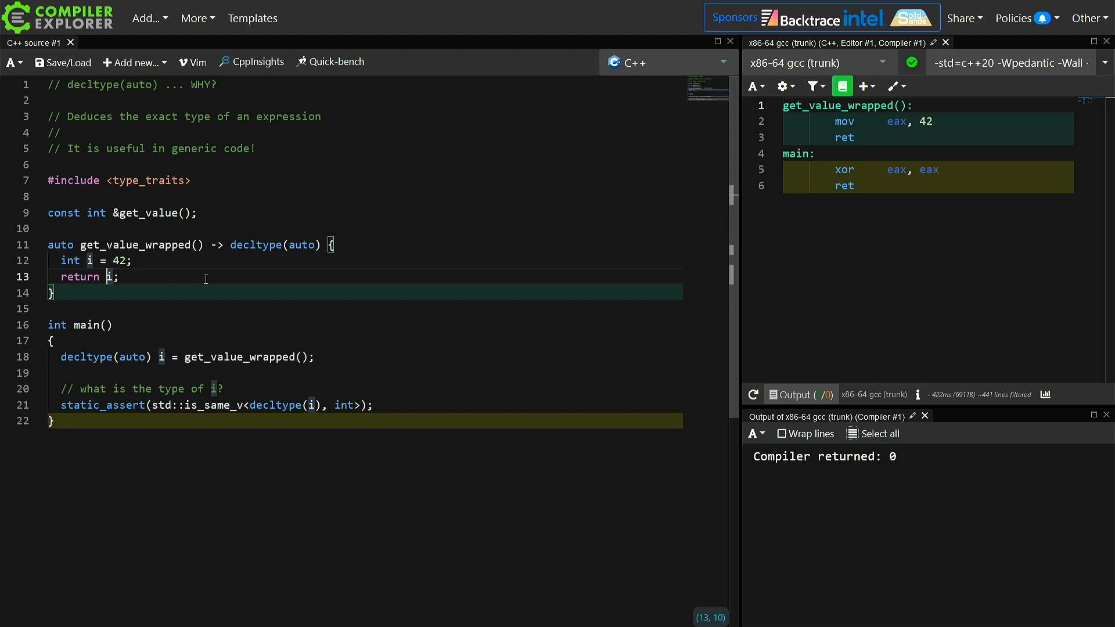
{"action": "type", "text": "("}
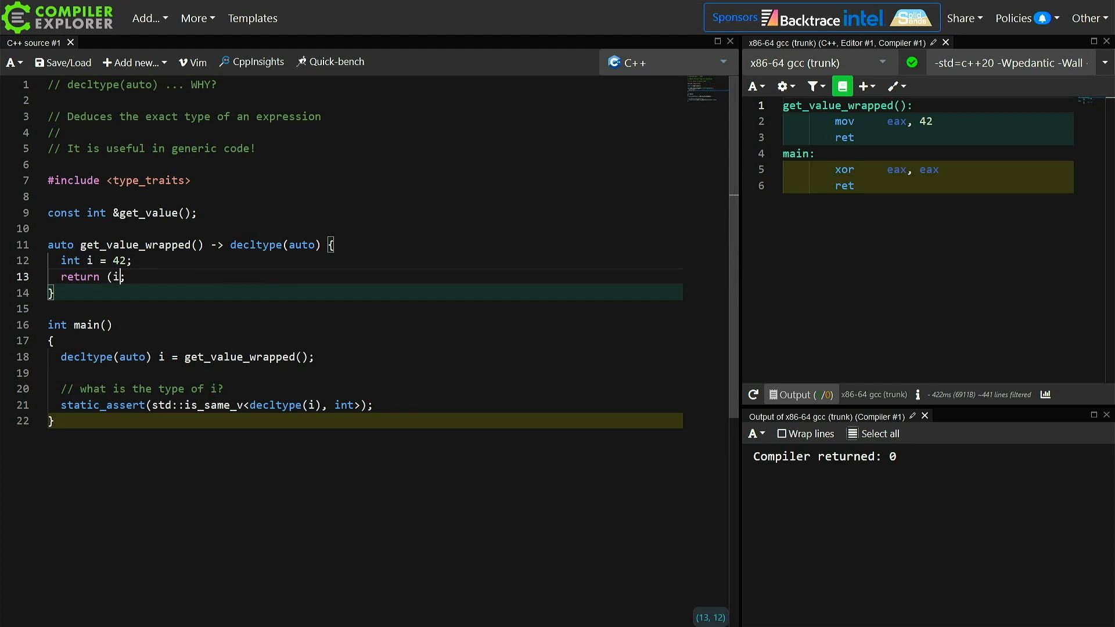
{"action": "type", "text": ")"}
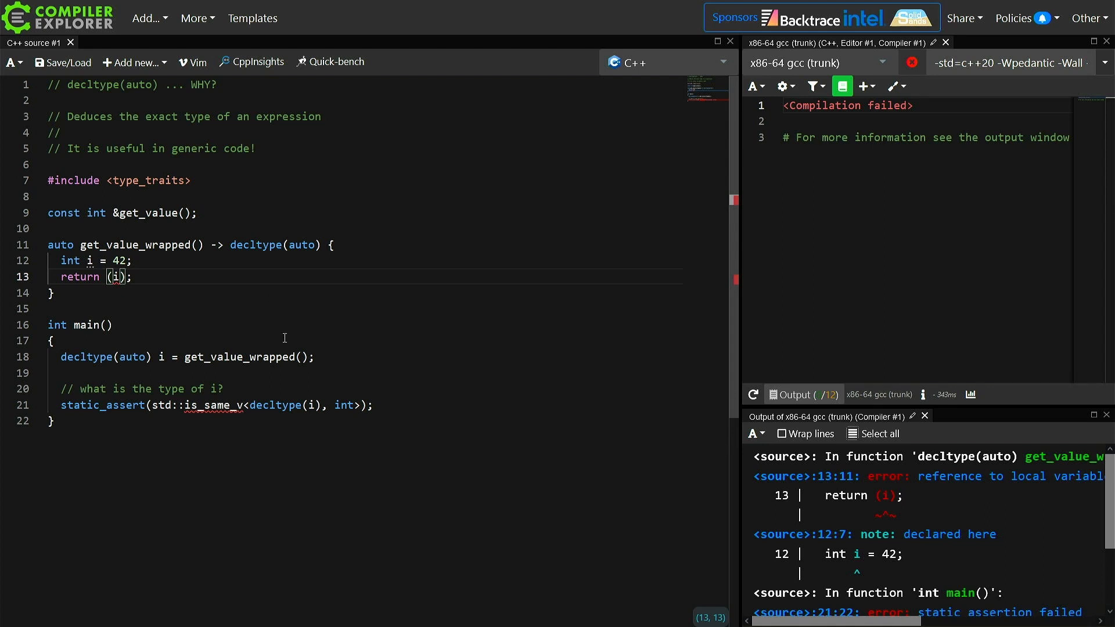
{"action": "mouse_move", "coordinate": [408, 450]}
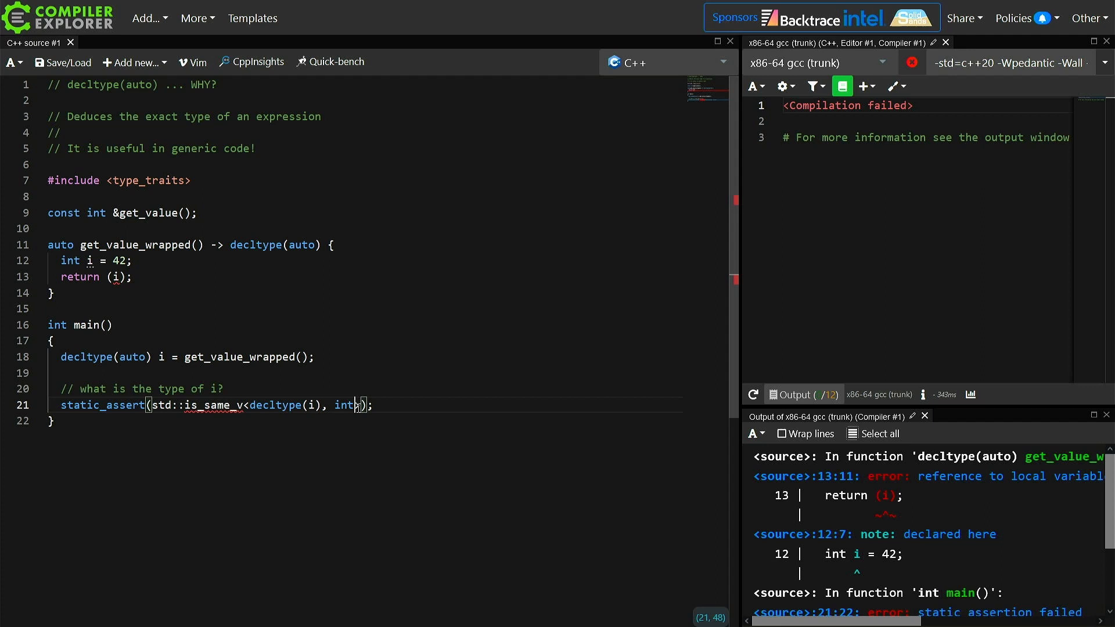
{"action": "type", "text": "&"}
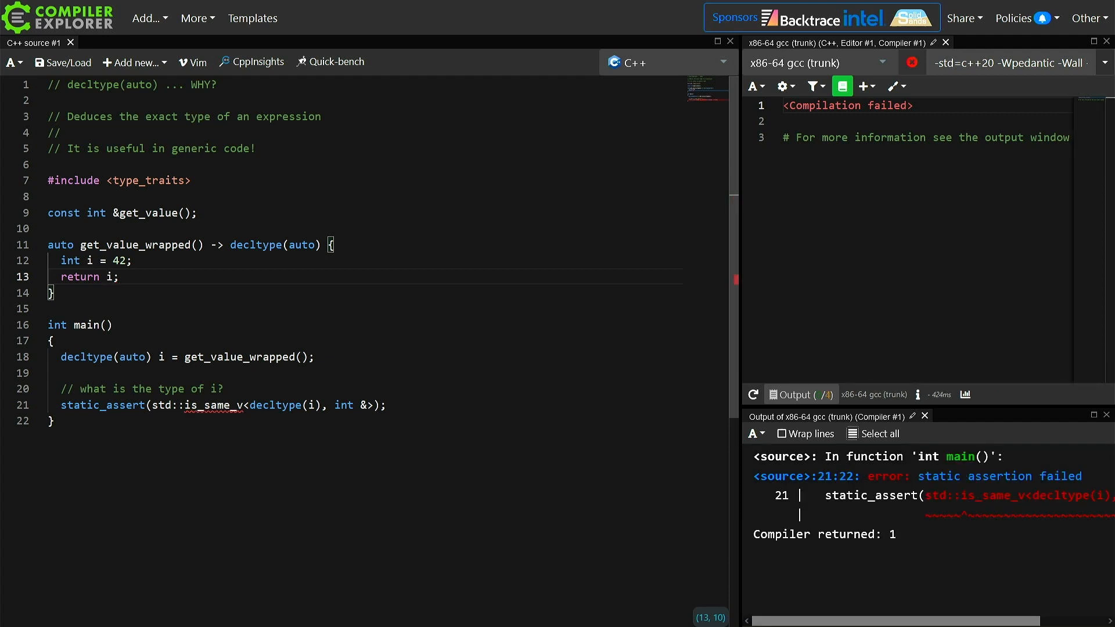
Add '// Useful for "perfect returning"' and change to 'return (i);' with a never-treat-as-function-call warning comment
{"action": "left_click", "coordinate": [364, 405]}
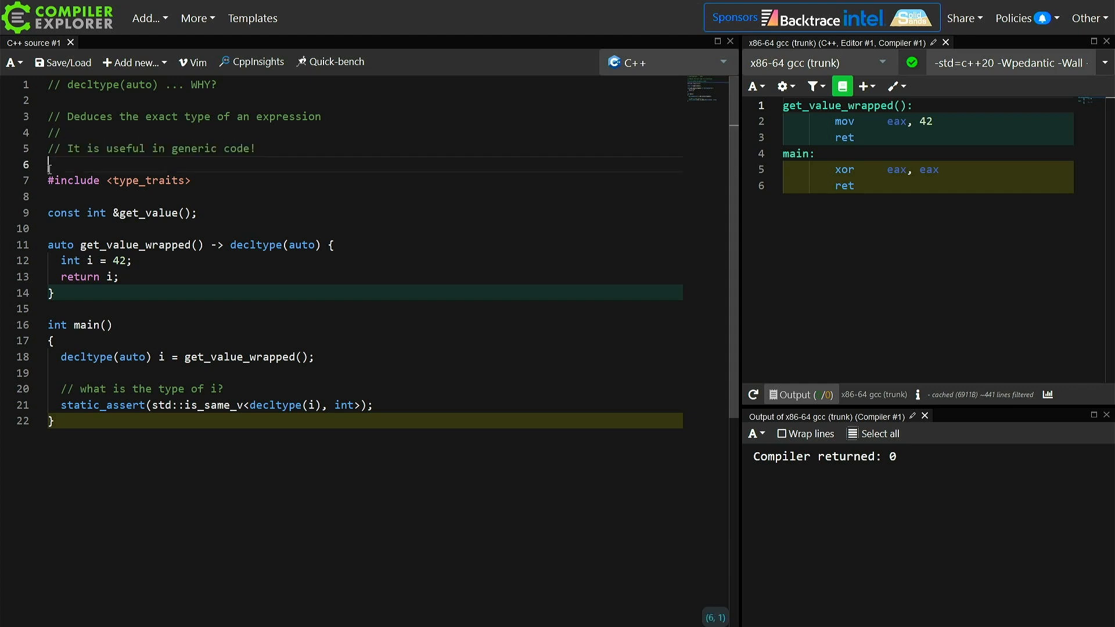
{"action": "type", "text": "// Useful for \"perfect returning\""}
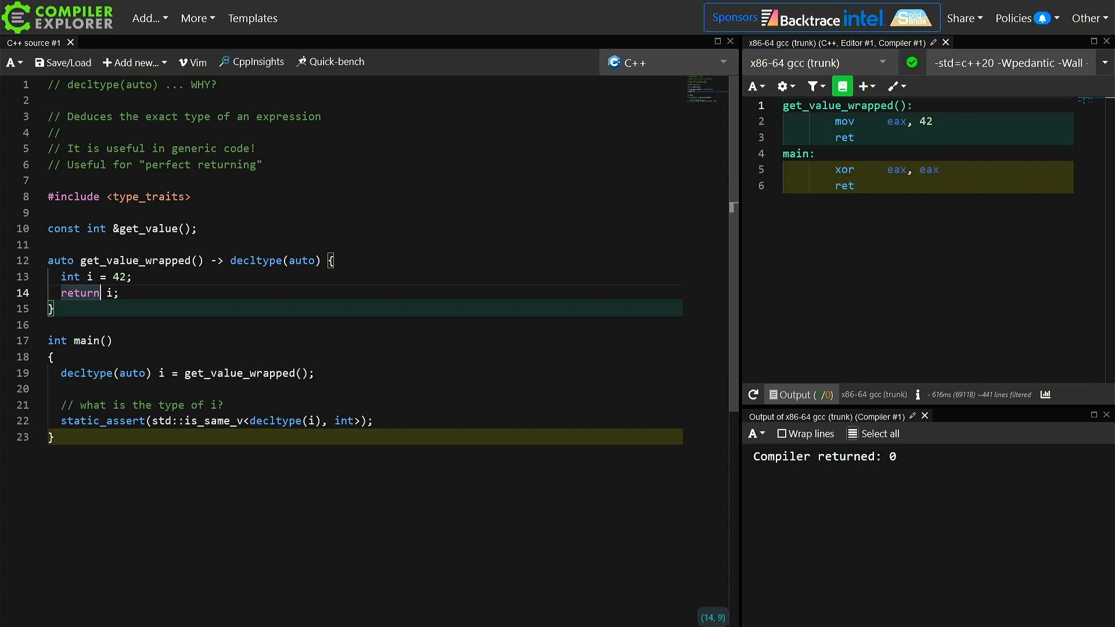
{"action": "type", "text": "(i)"}
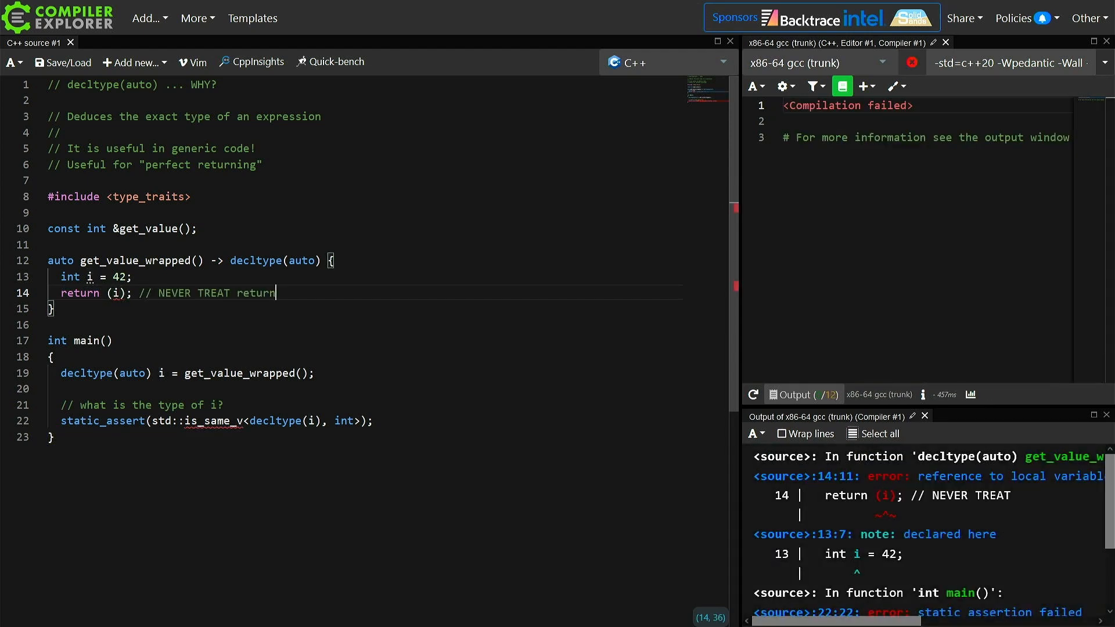
{"action": "type", "text": "AS A FUNCTON CALL"}
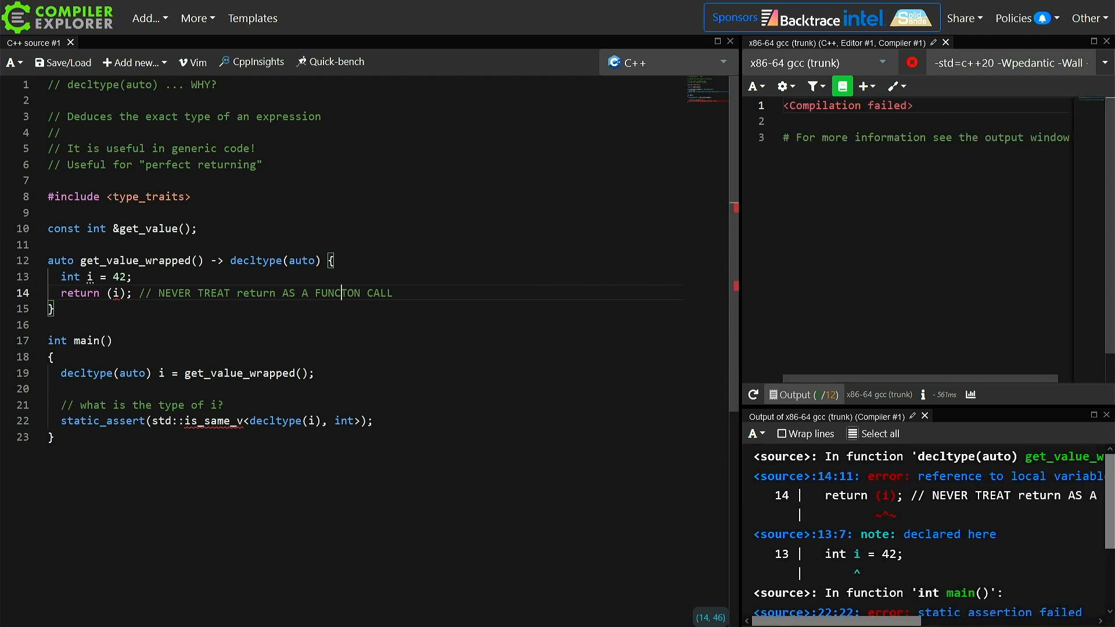